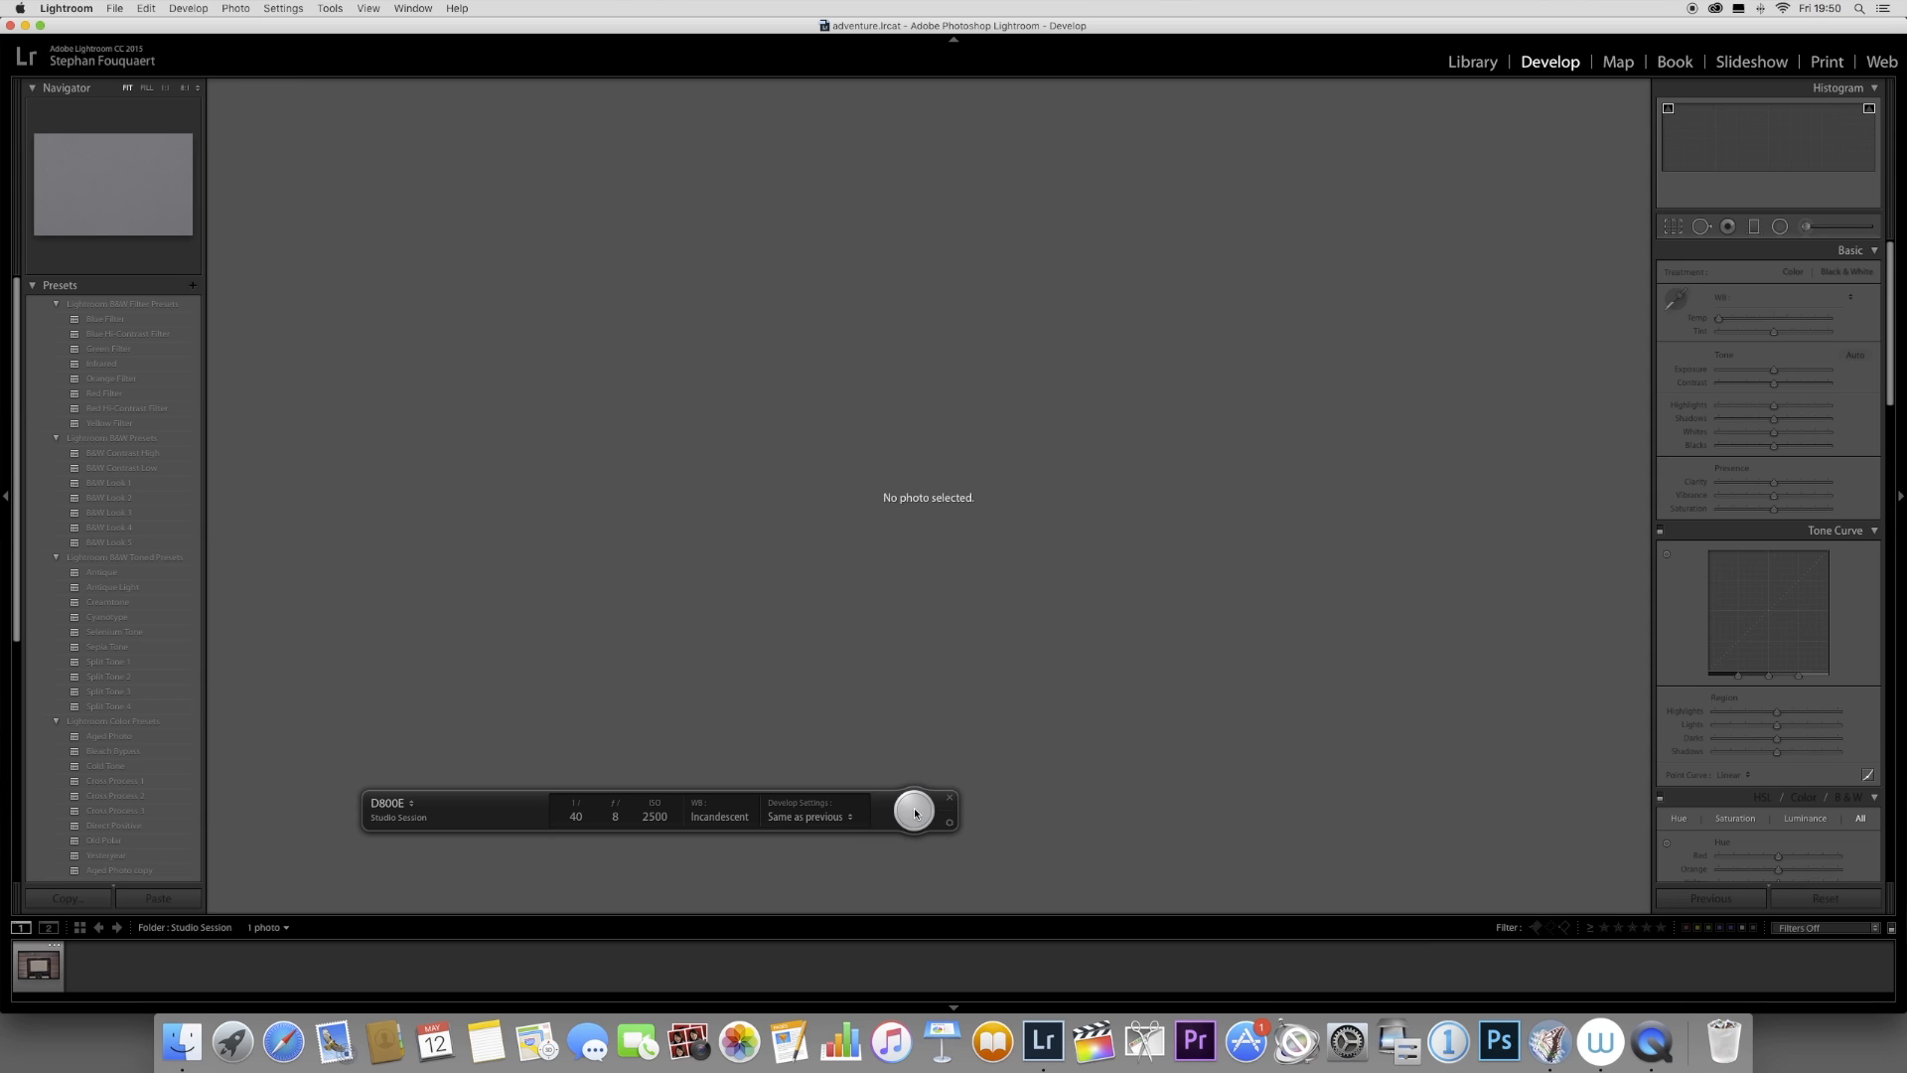
mouse_move(915, 812)
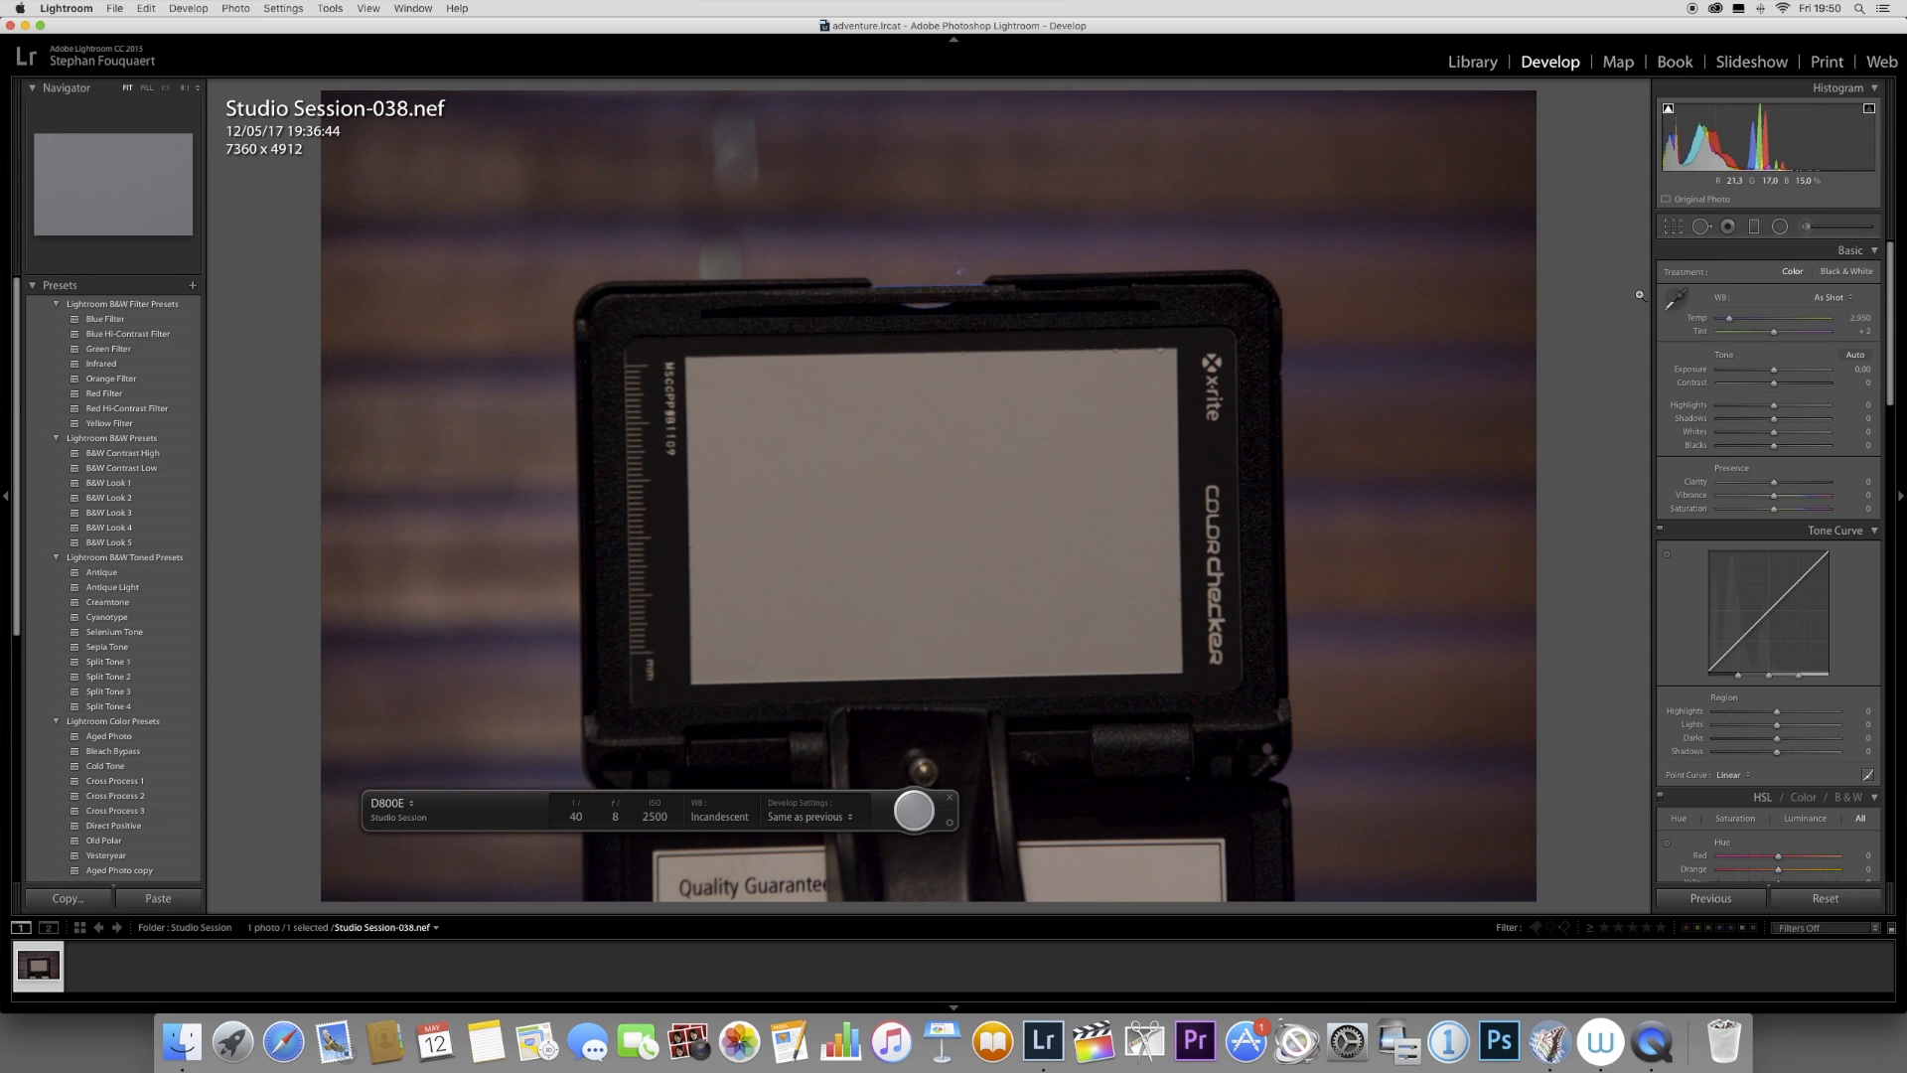
Sample the neutral gray card to set a custom 2,650 white balance
left_click(1025, 467)
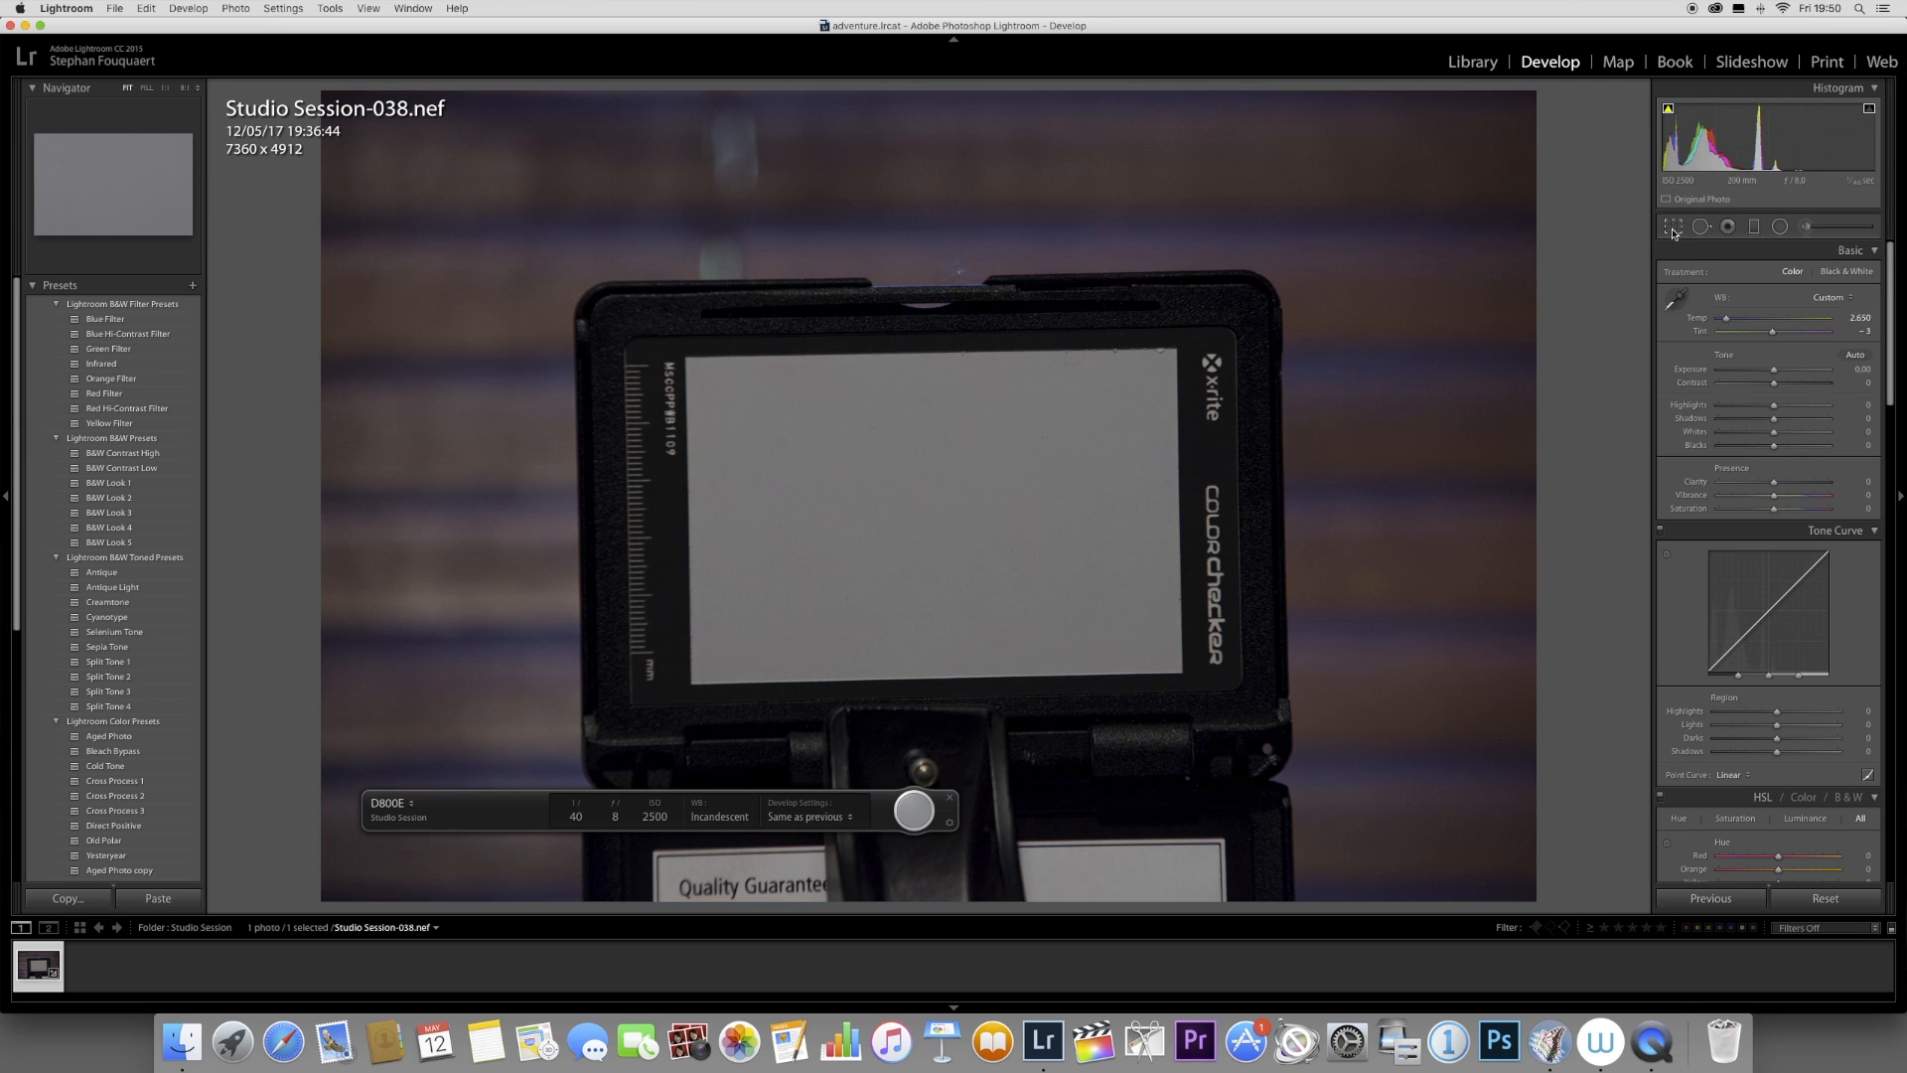
left_click(1675, 227)
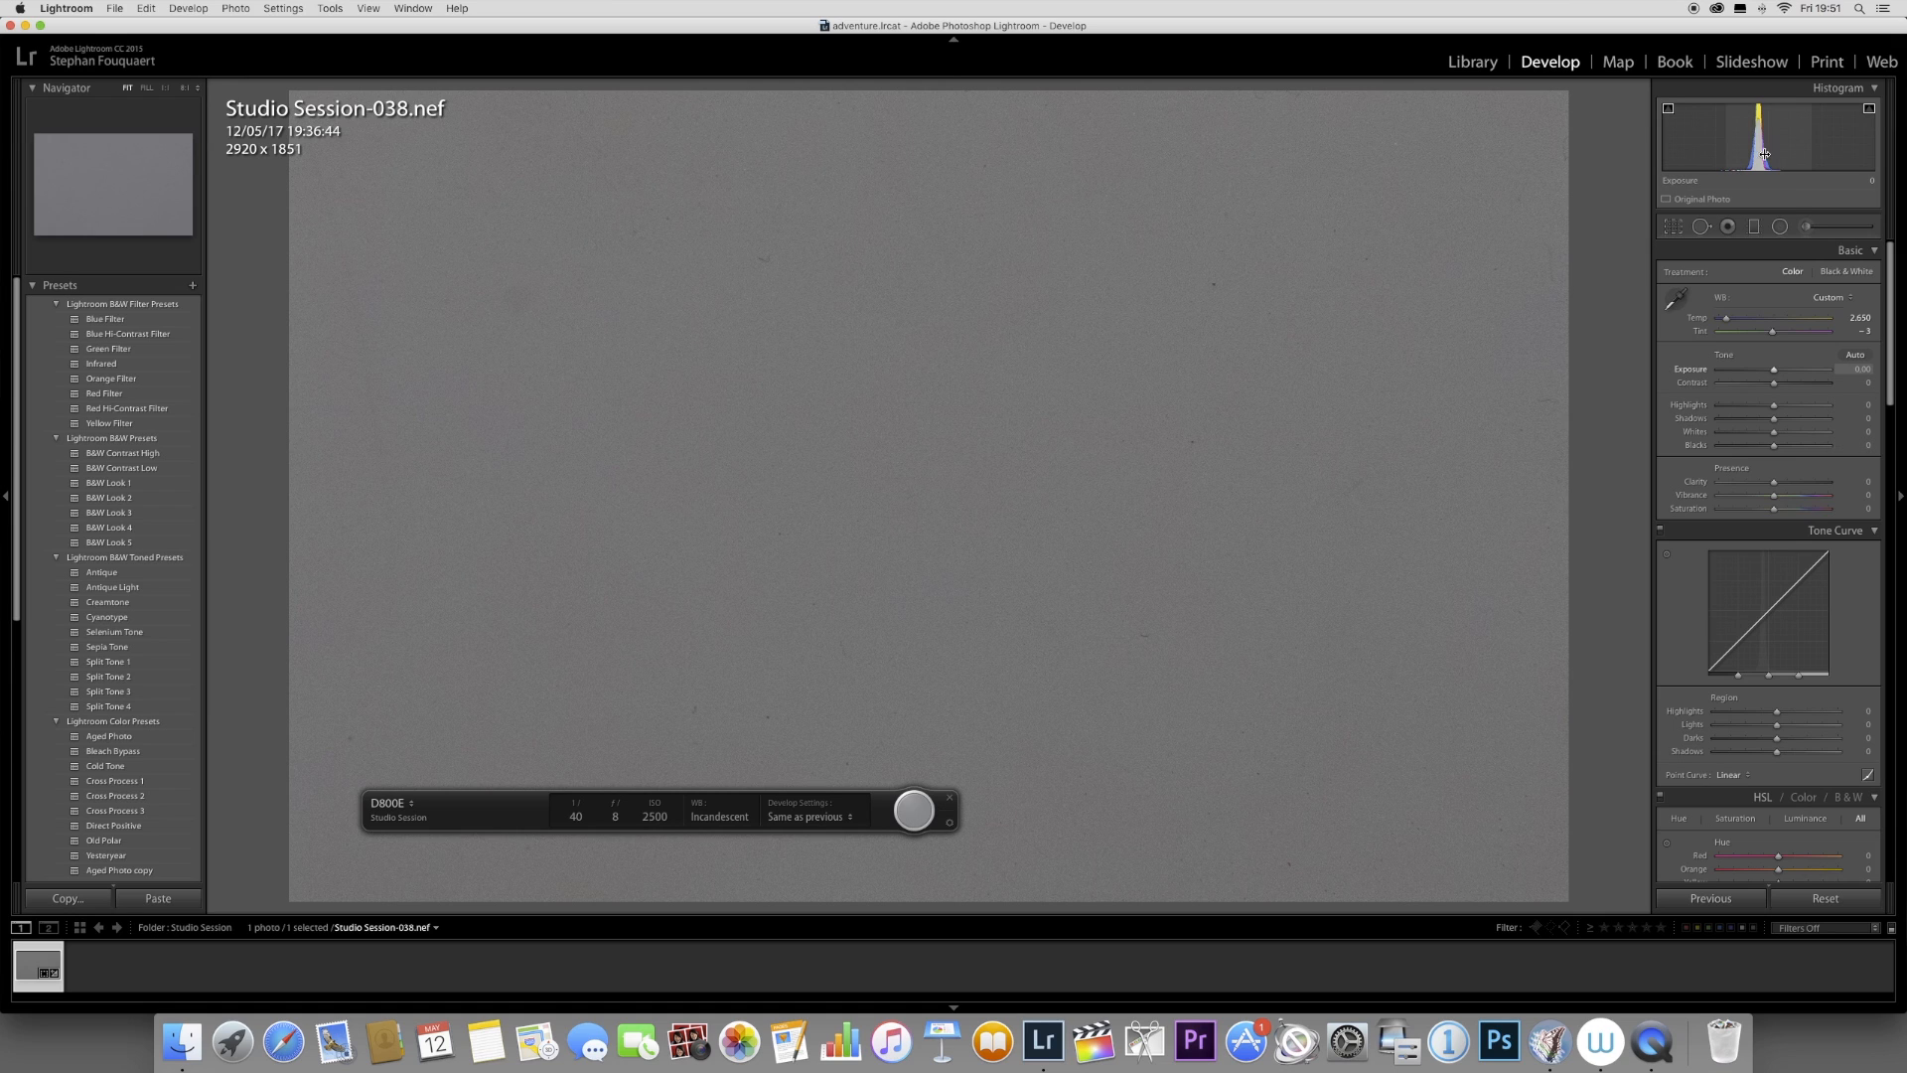
mouse_move(1732, 158)
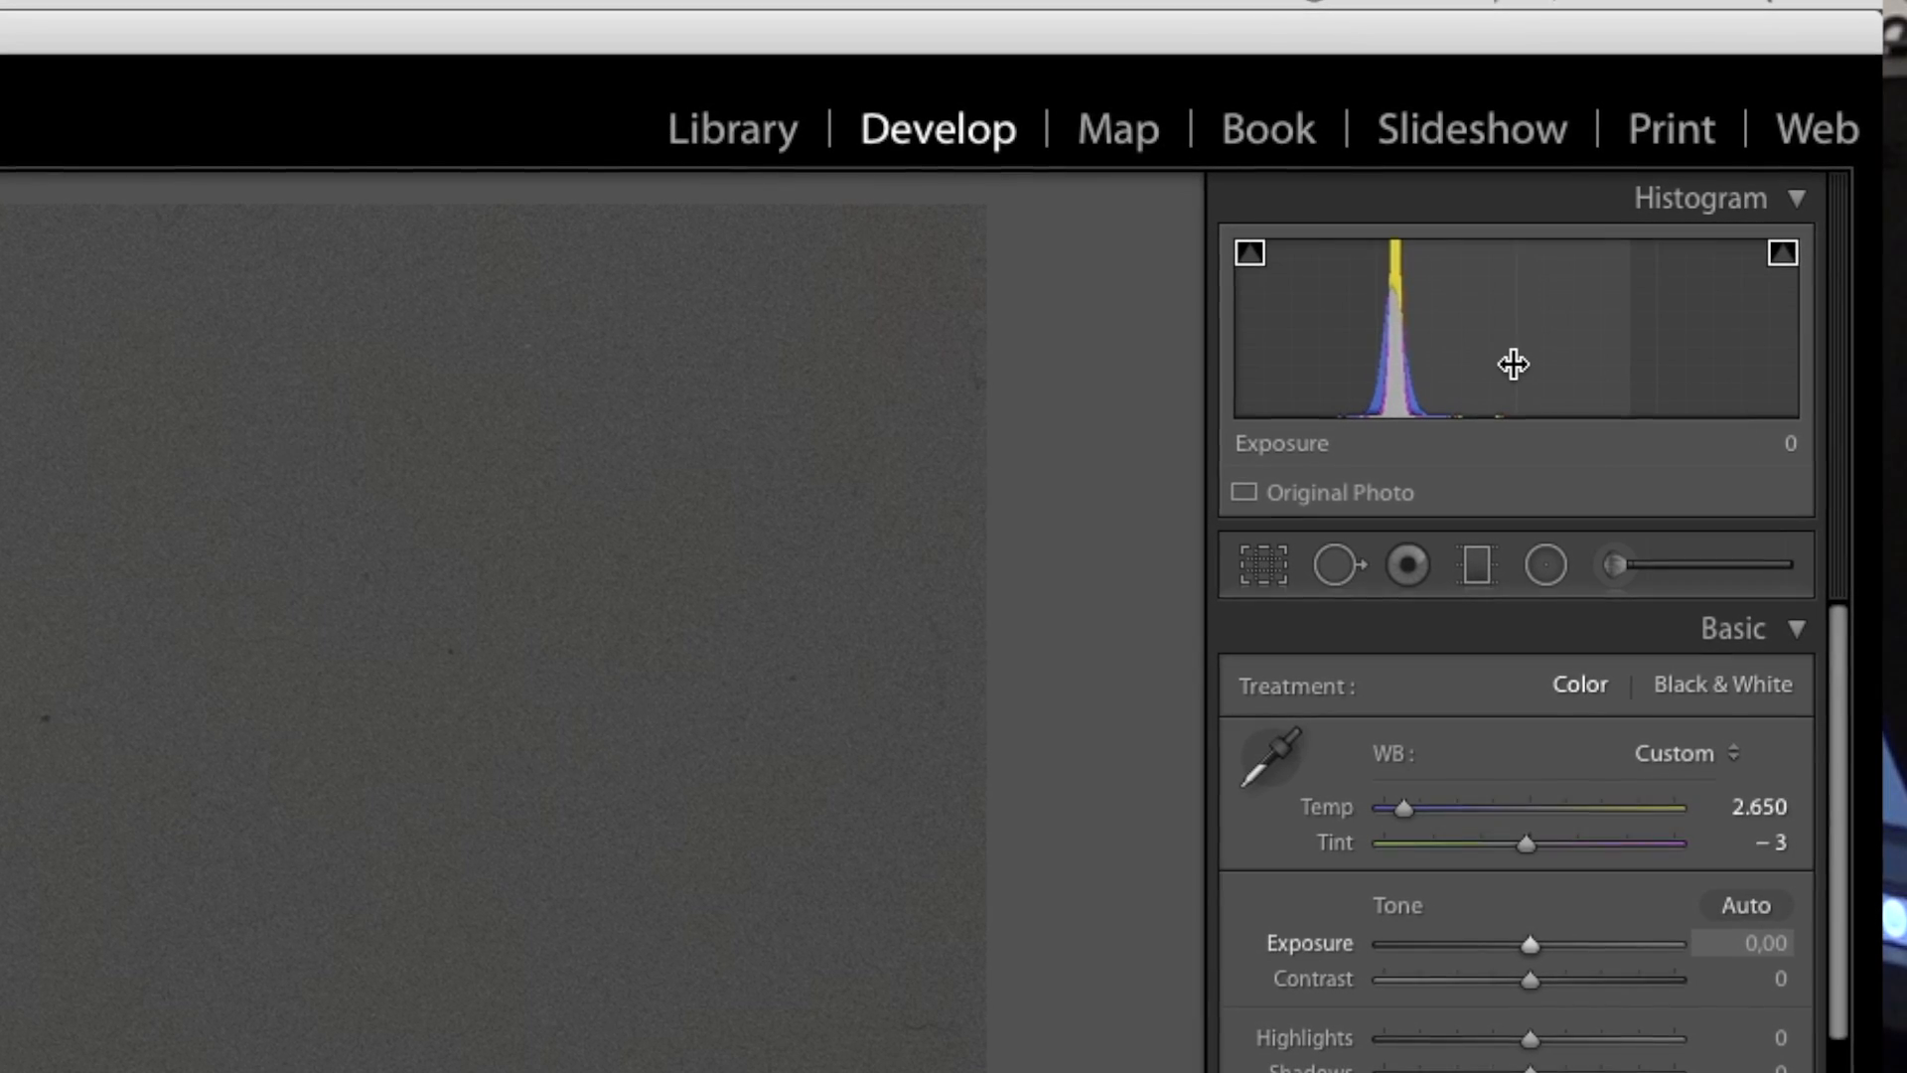
mouse_move(1264, 370)
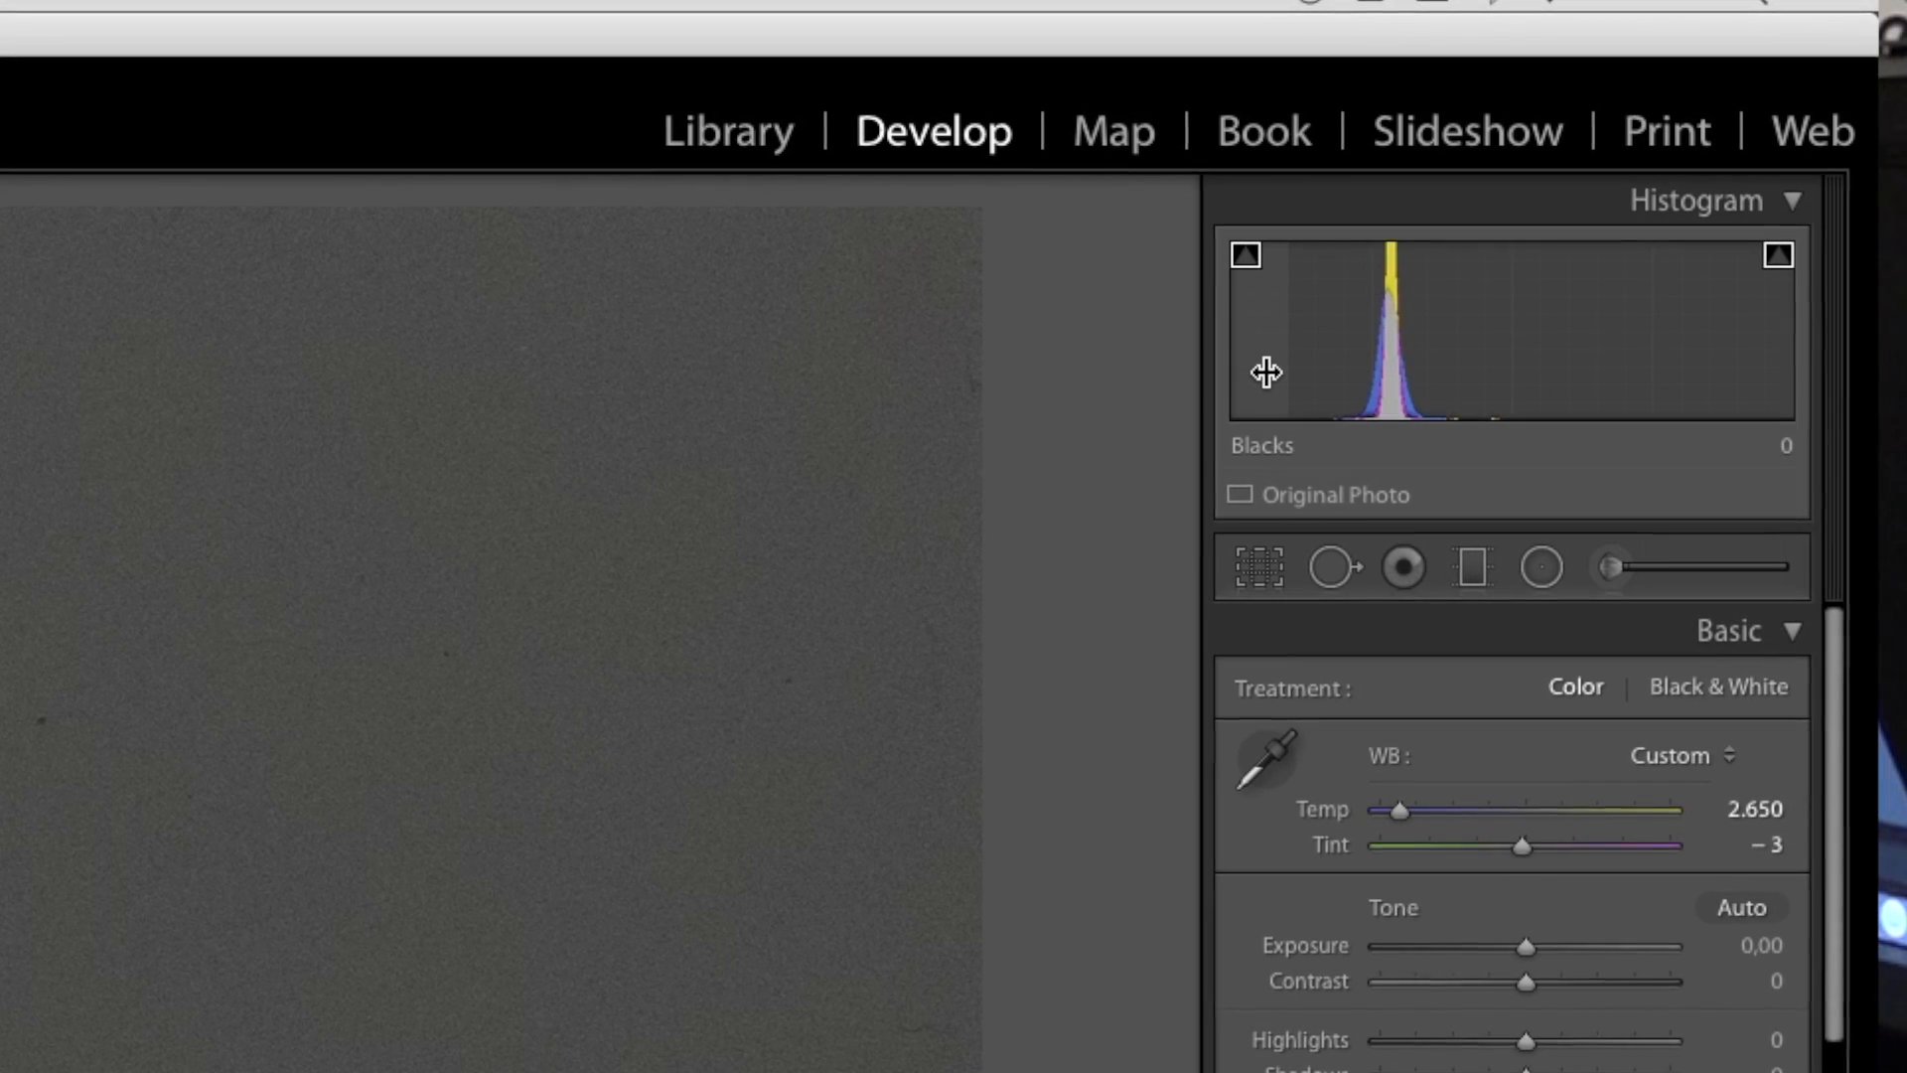
mouse_move(1751, 349)
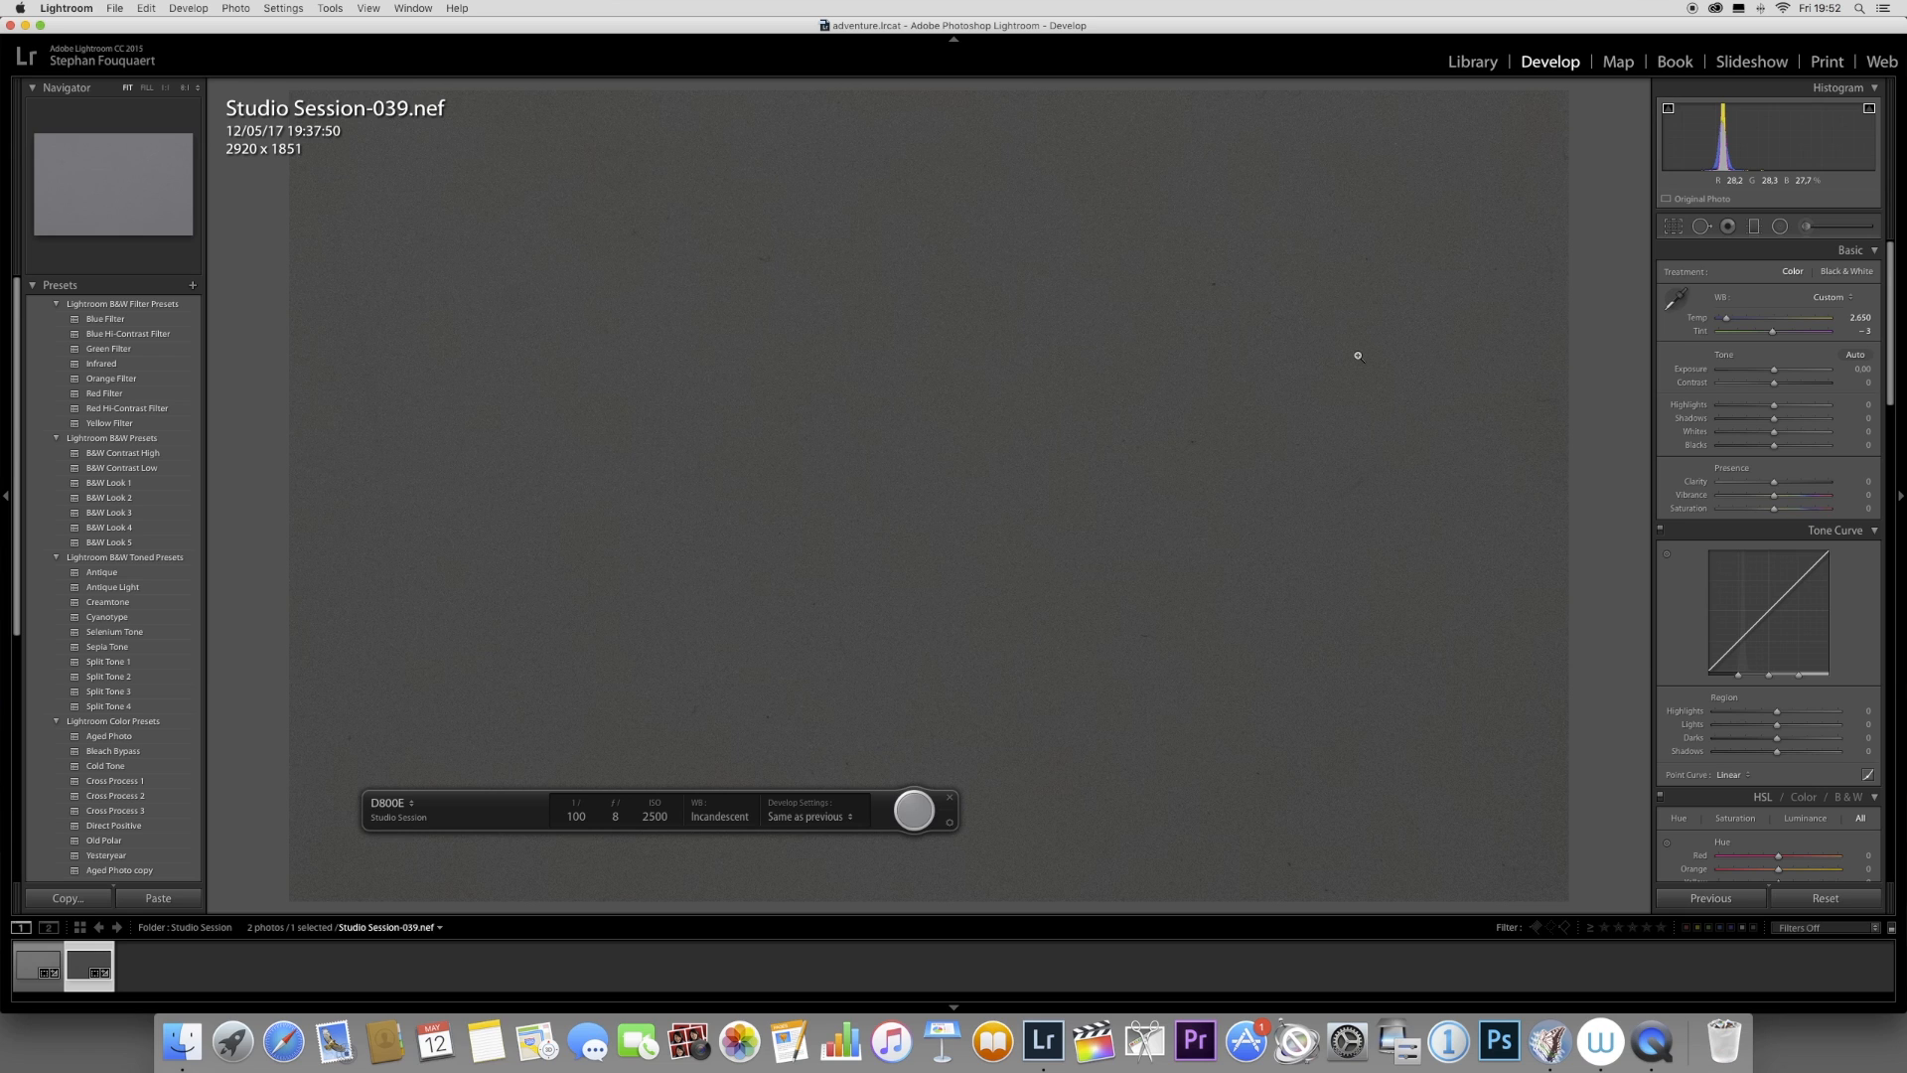
mouse_move(1091, 580)
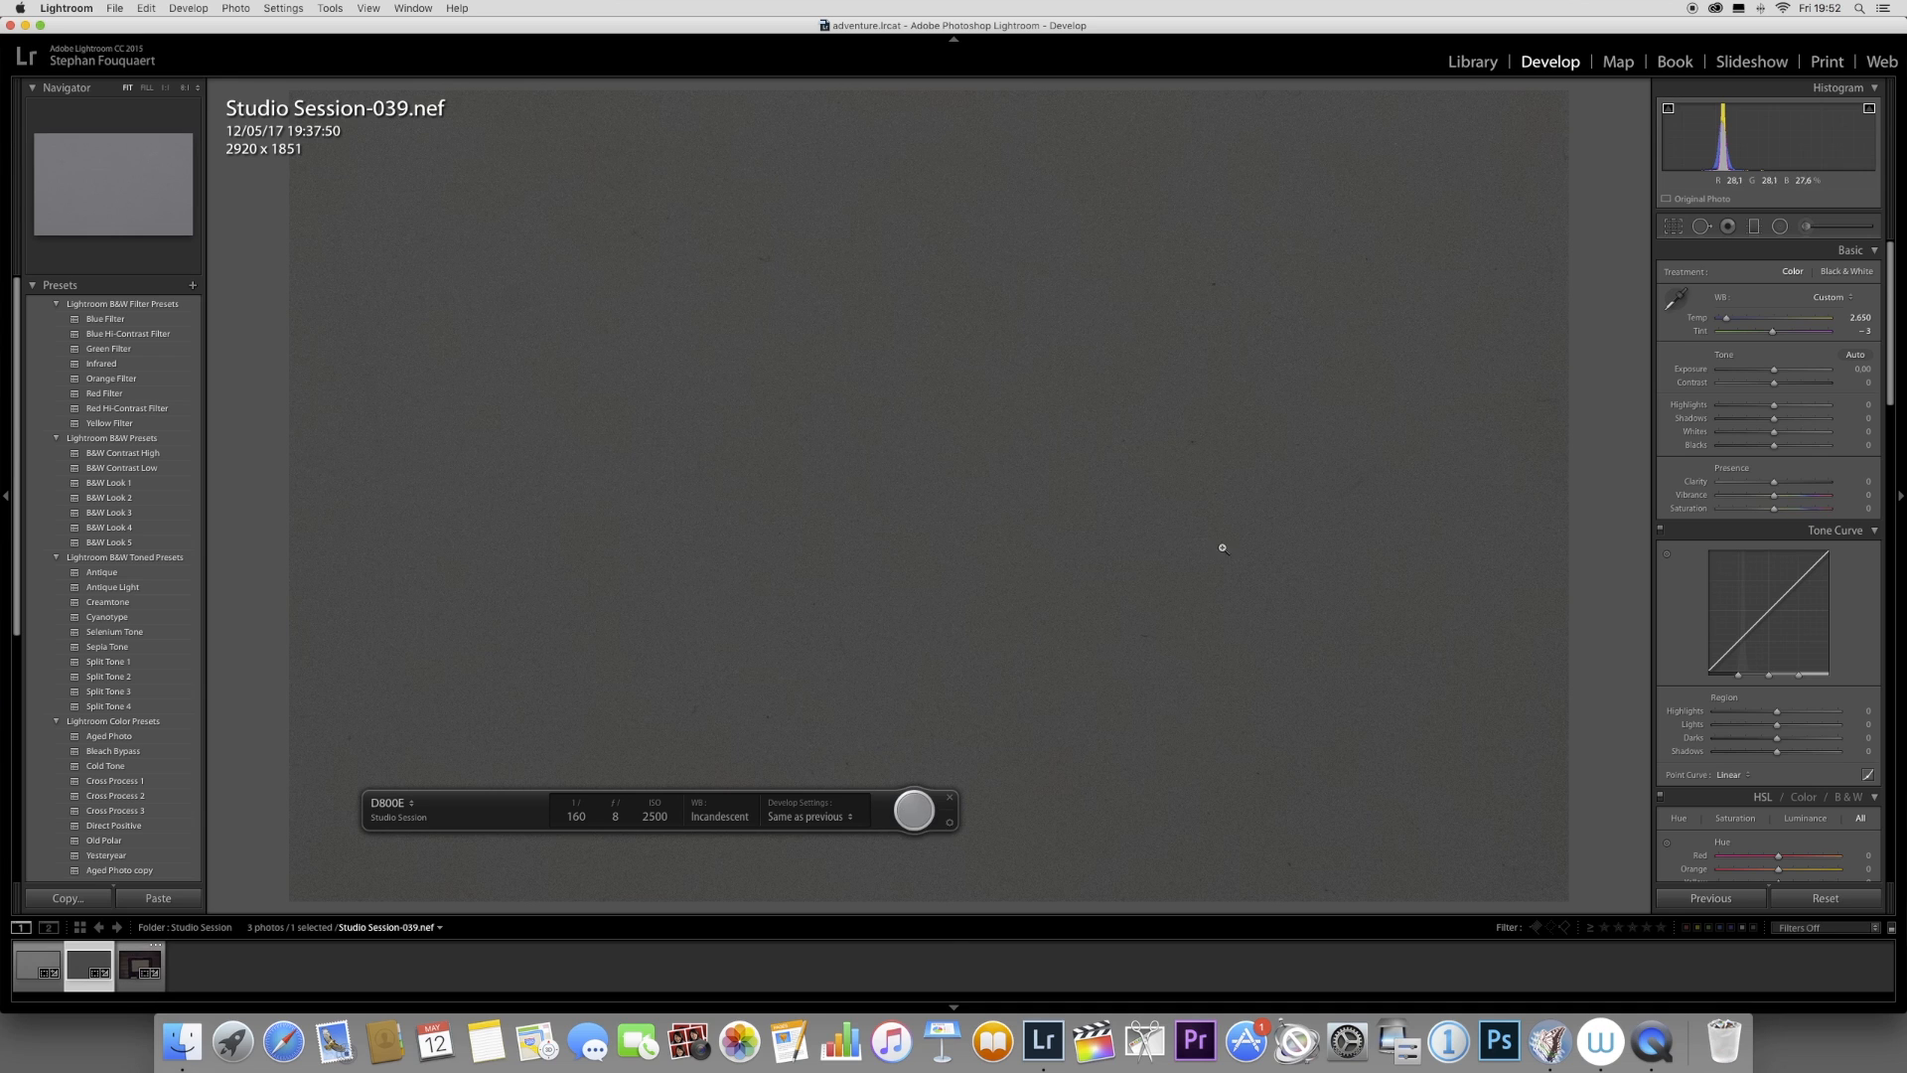
Capture a darker gray-card frame at 1/160 s
left_click(139, 964)
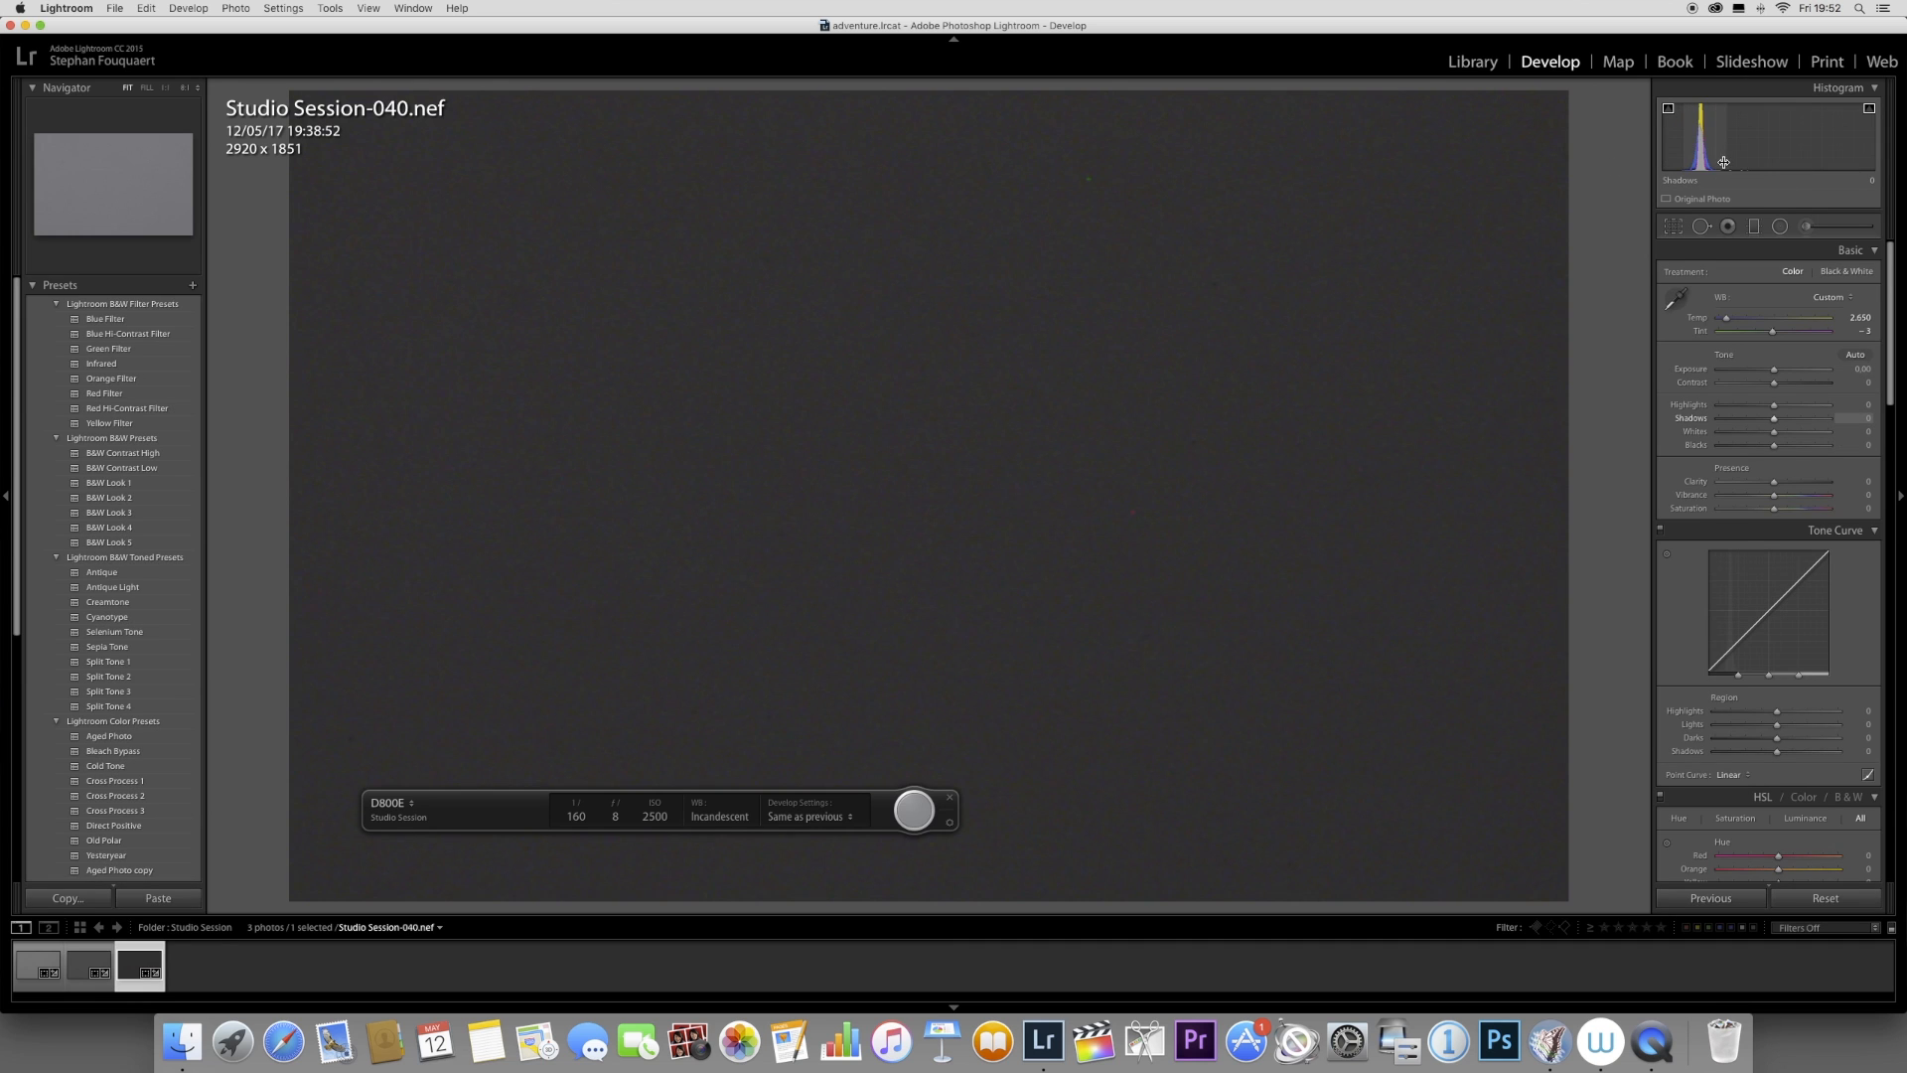
mouse_move(1024, 482)
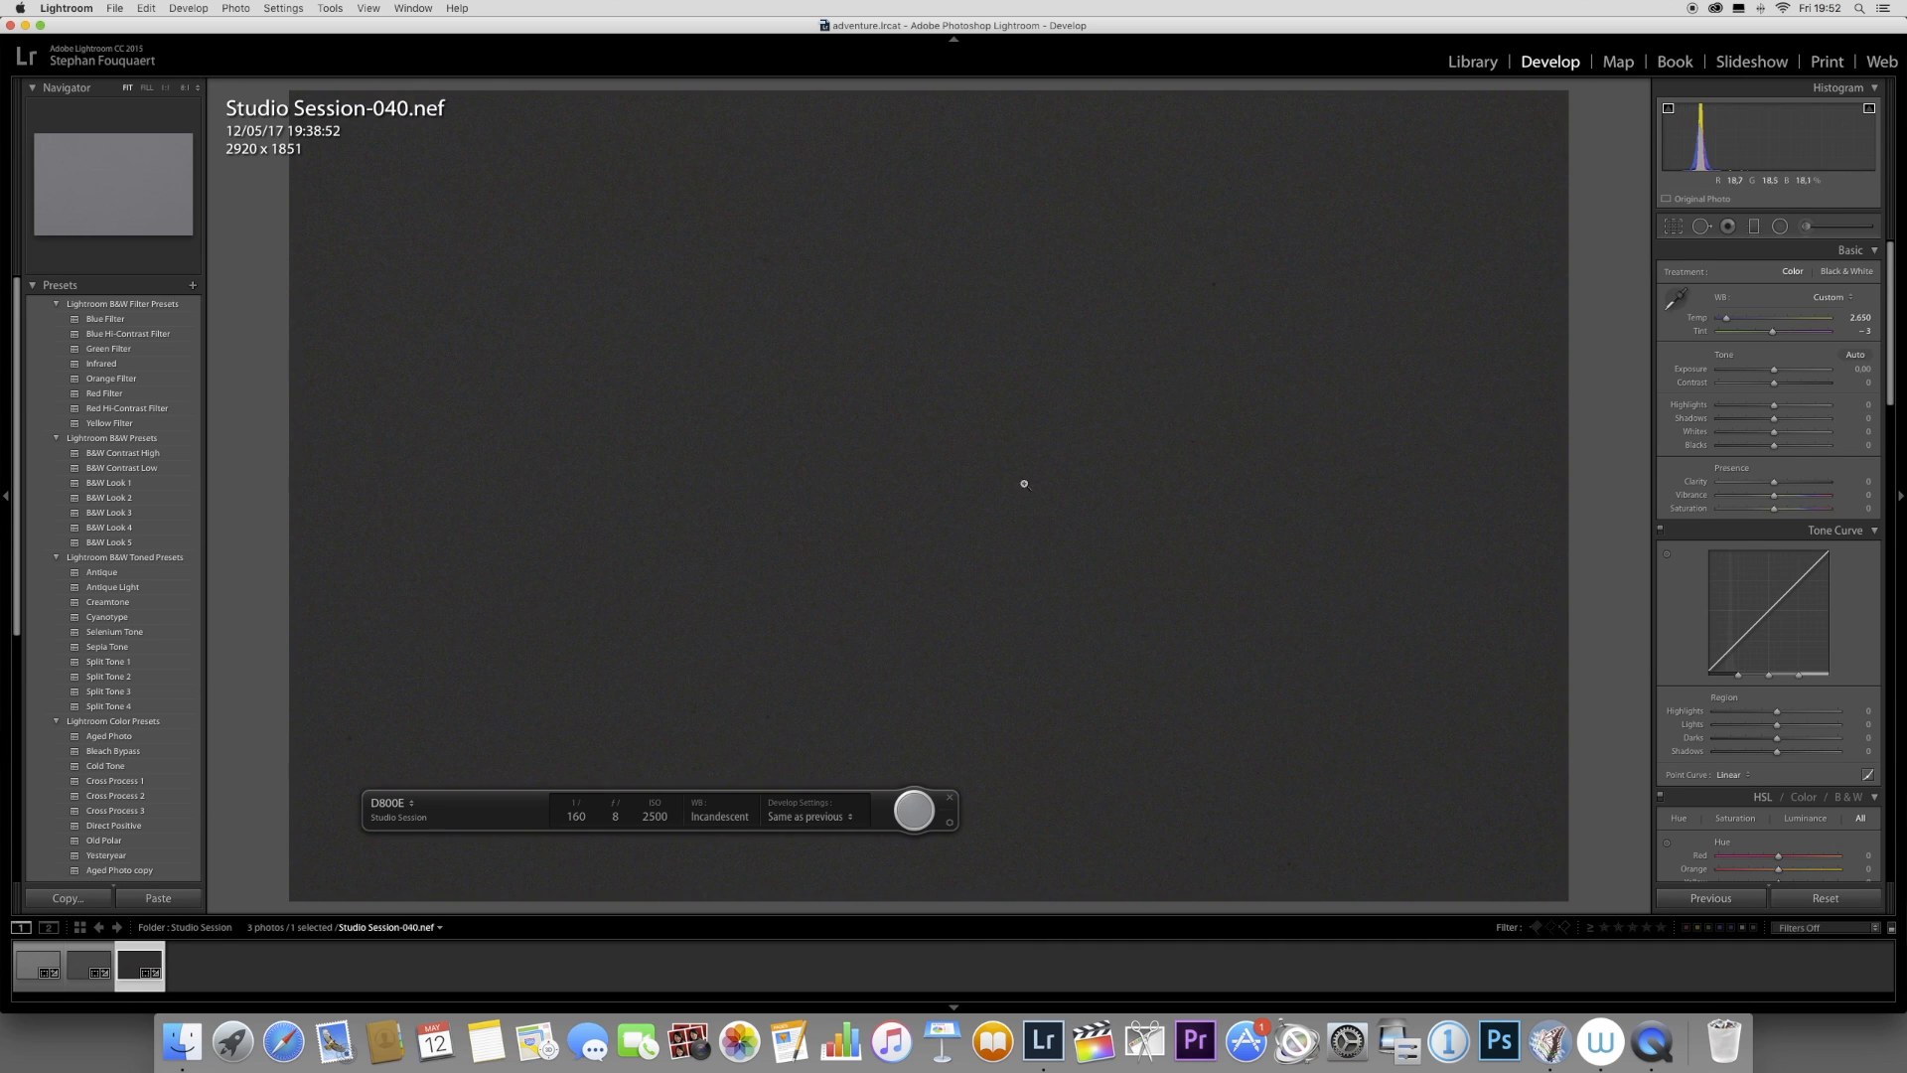
mouse_move(1019, 492)
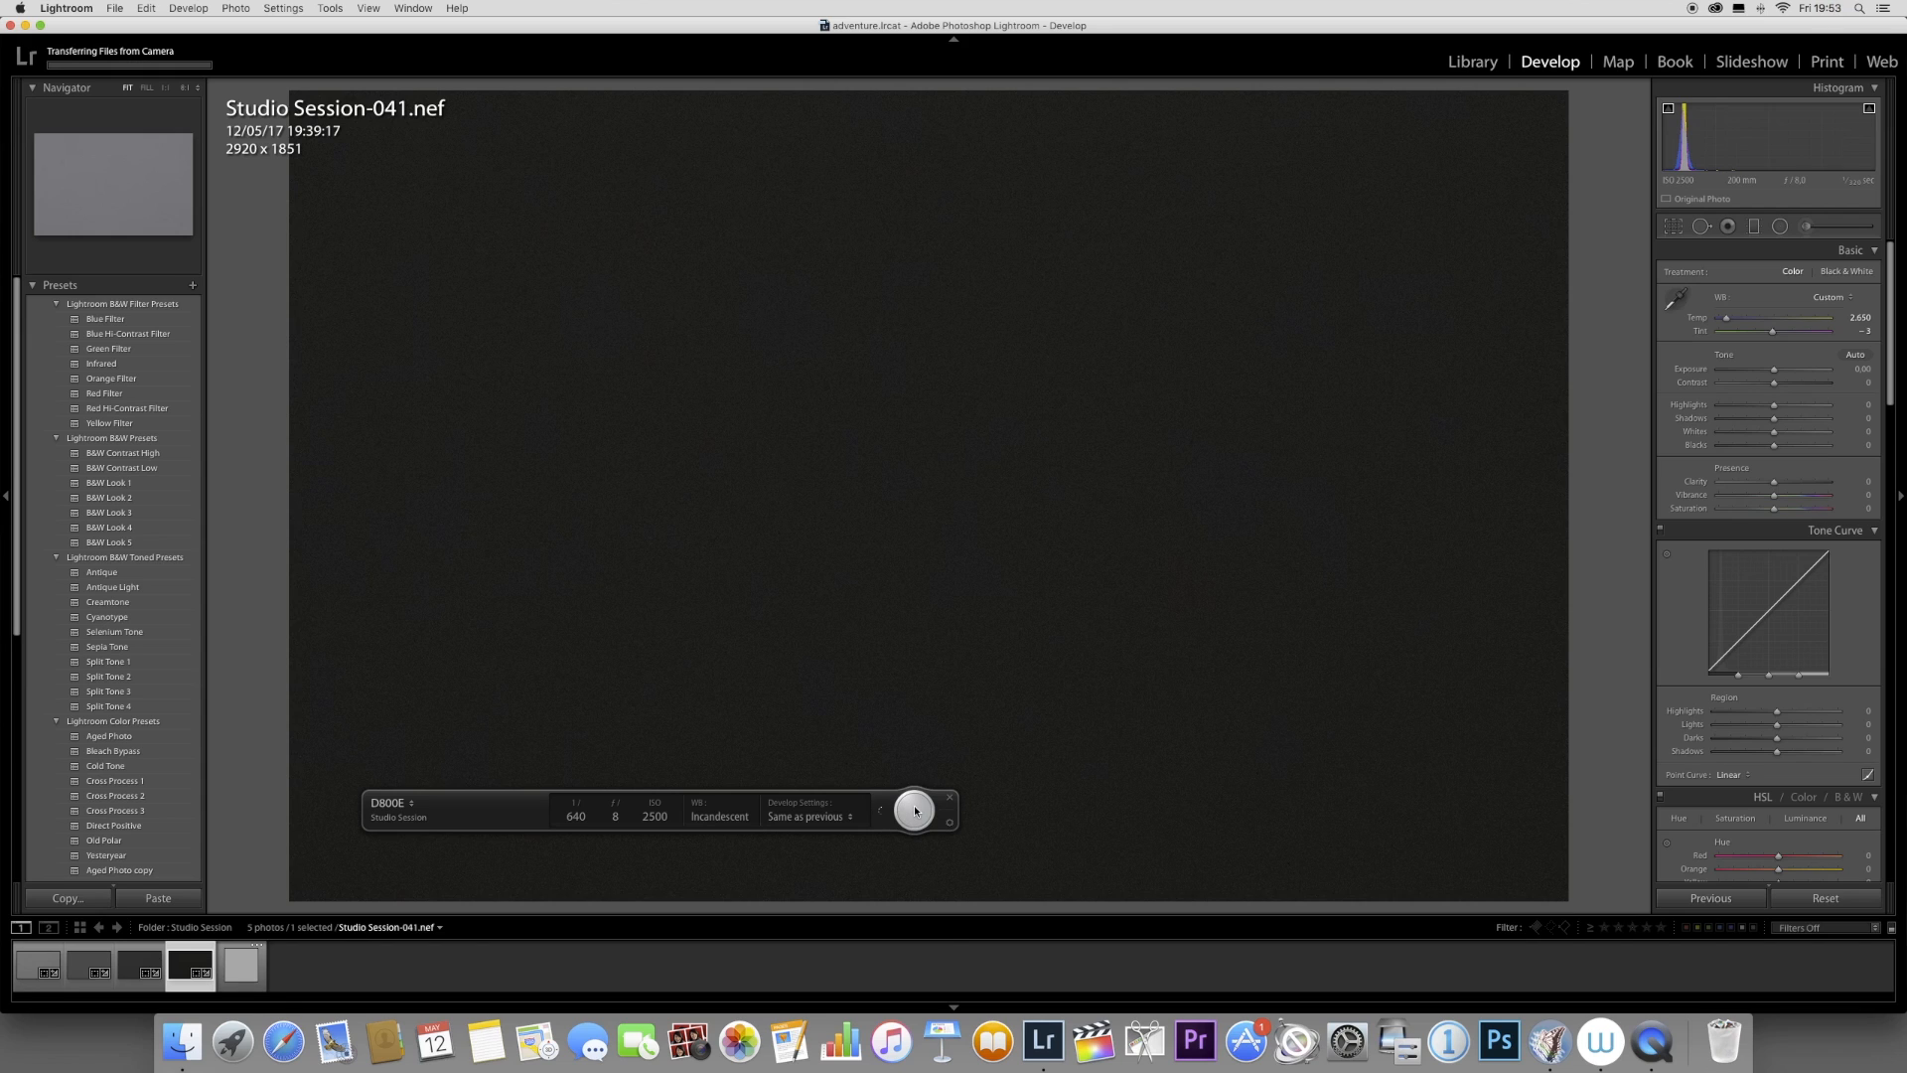
Capture another darker gray-card frame at 1/640 s
left_click(915, 811)
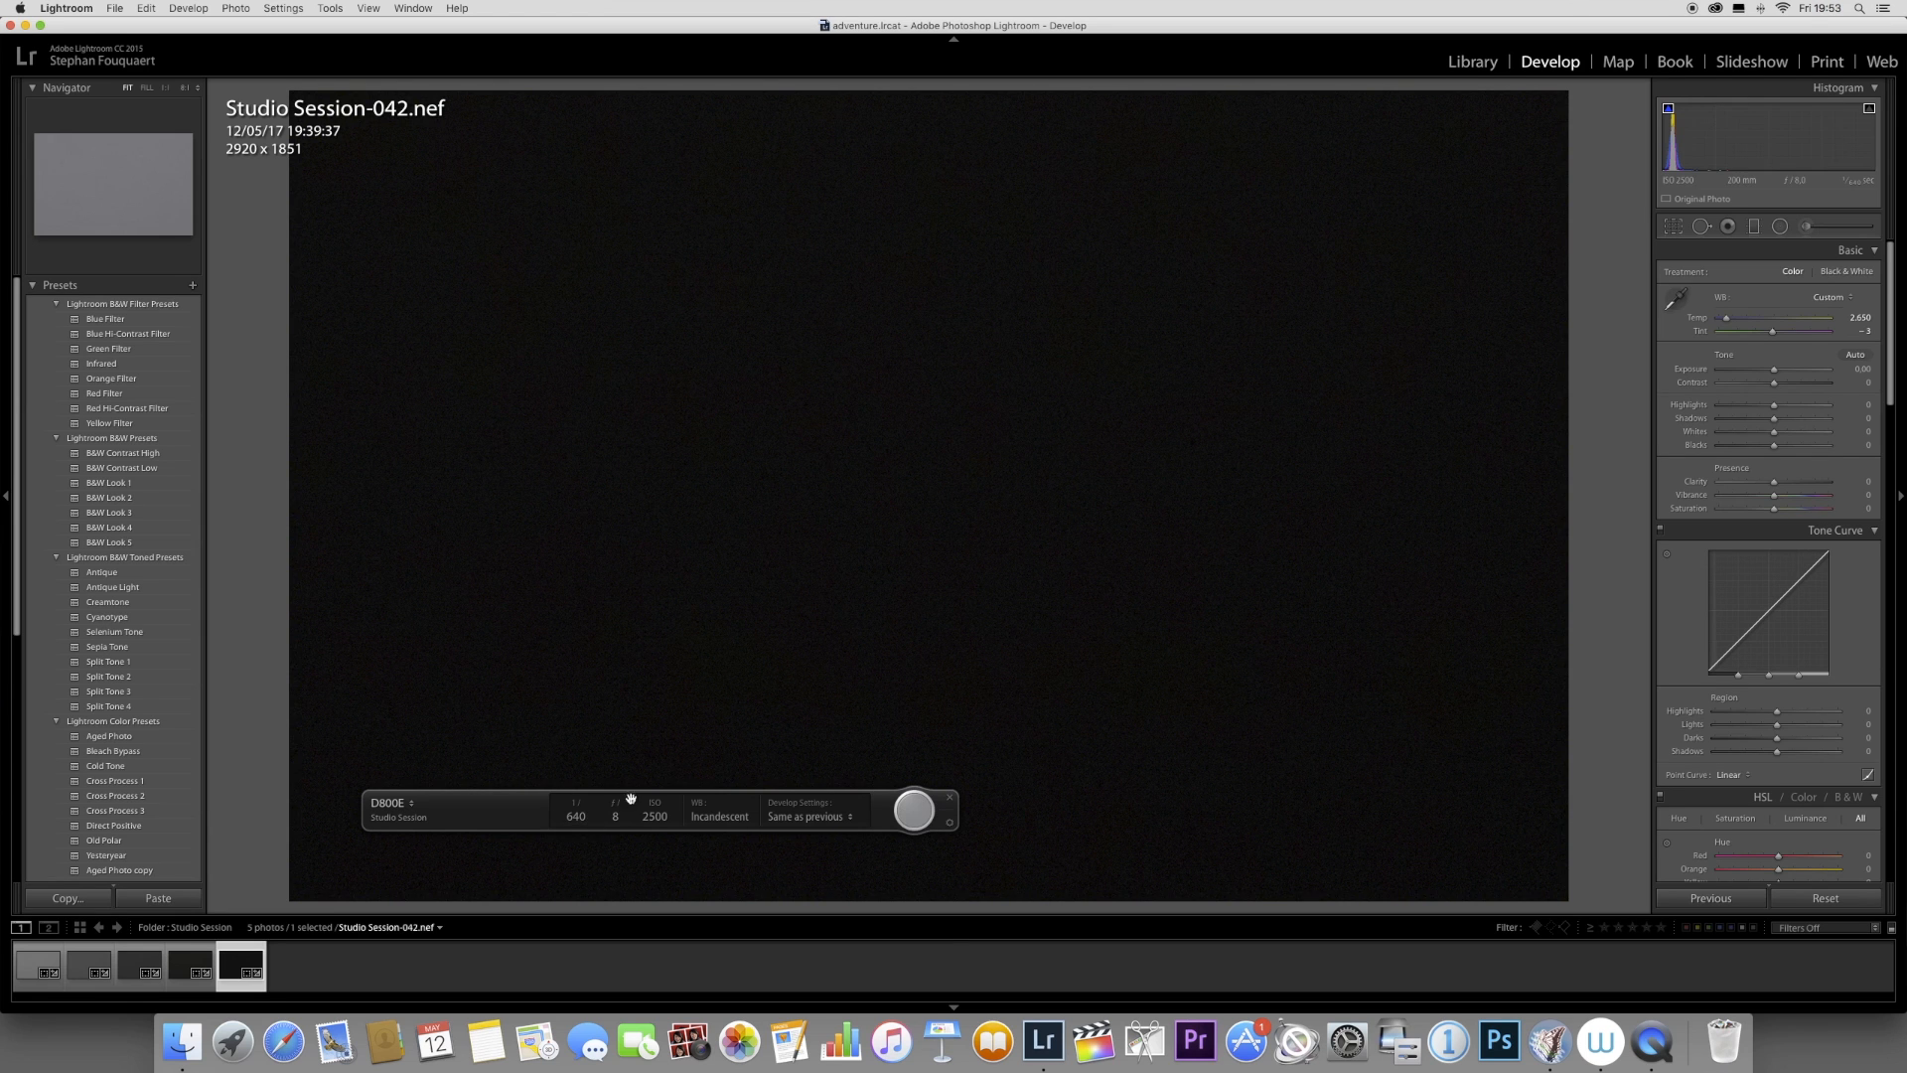
mouse_move(1120, 697)
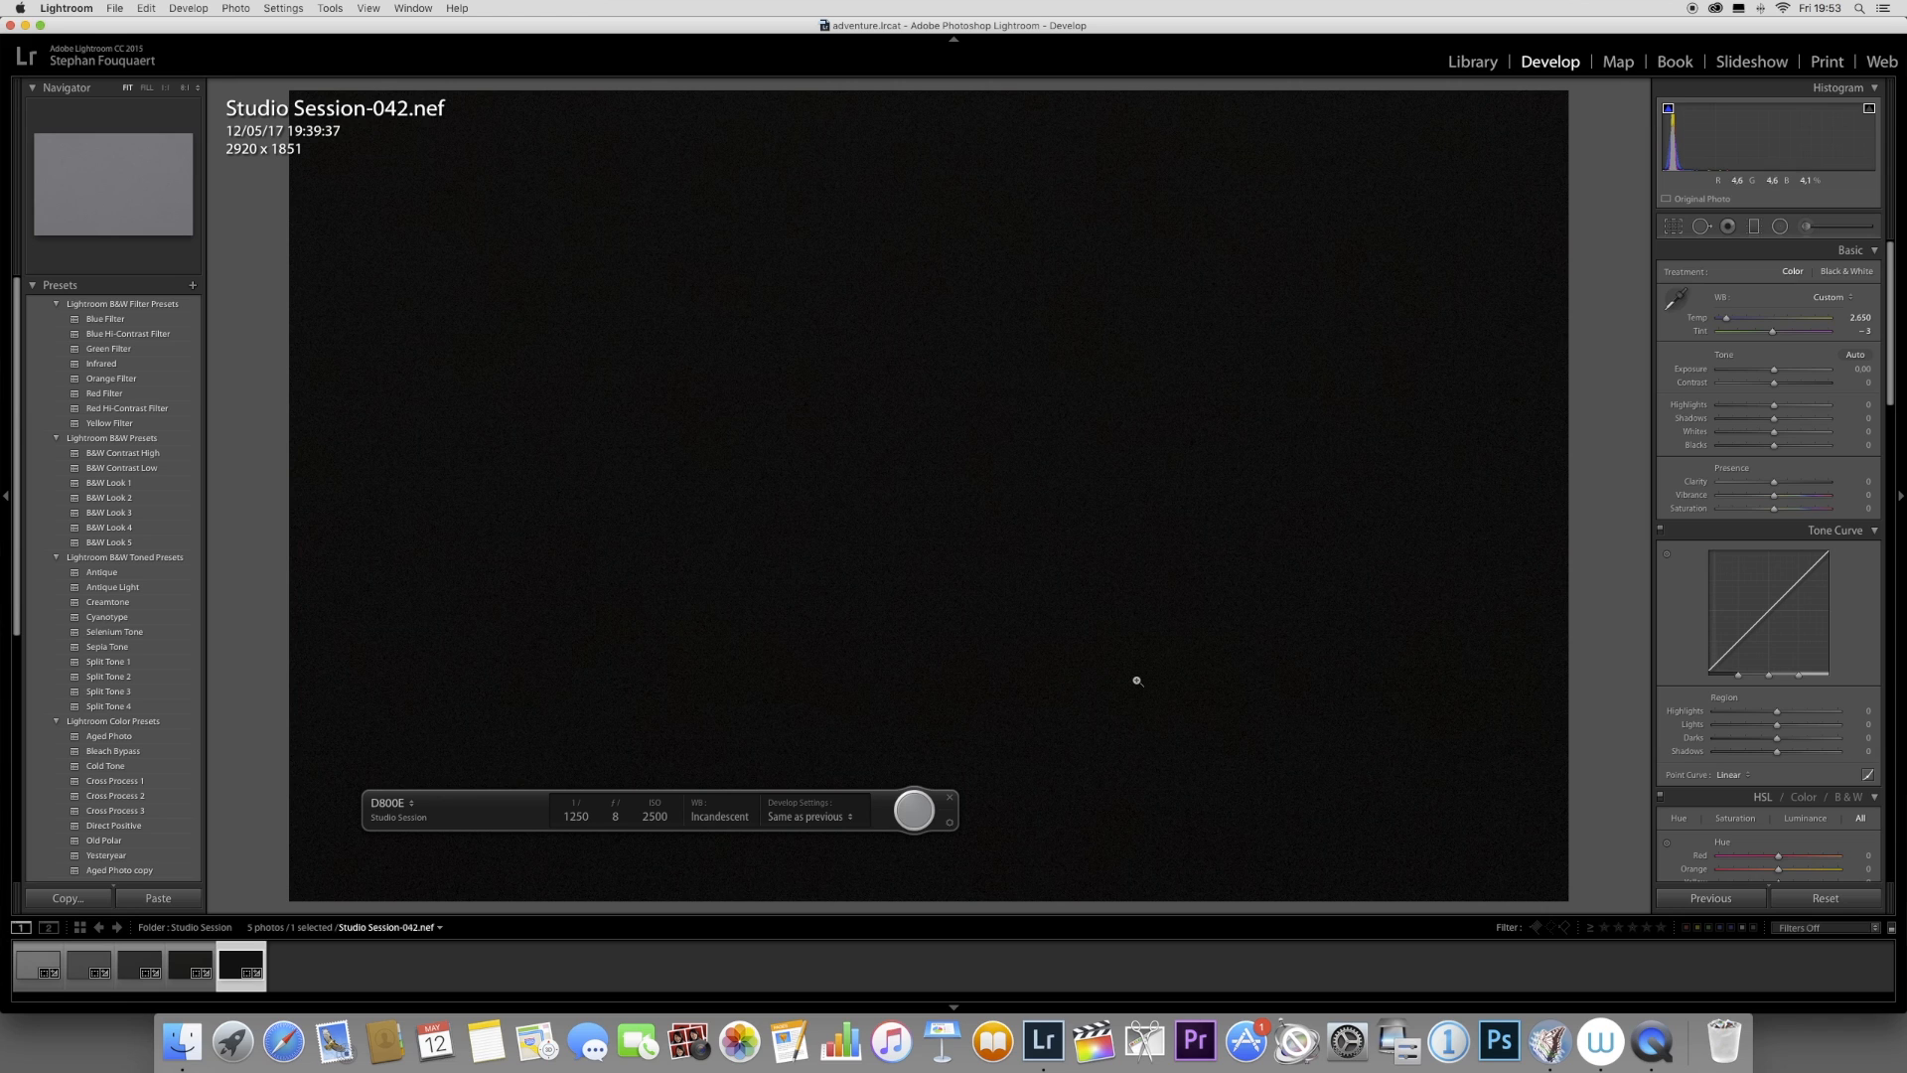
mouse_move(916, 813)
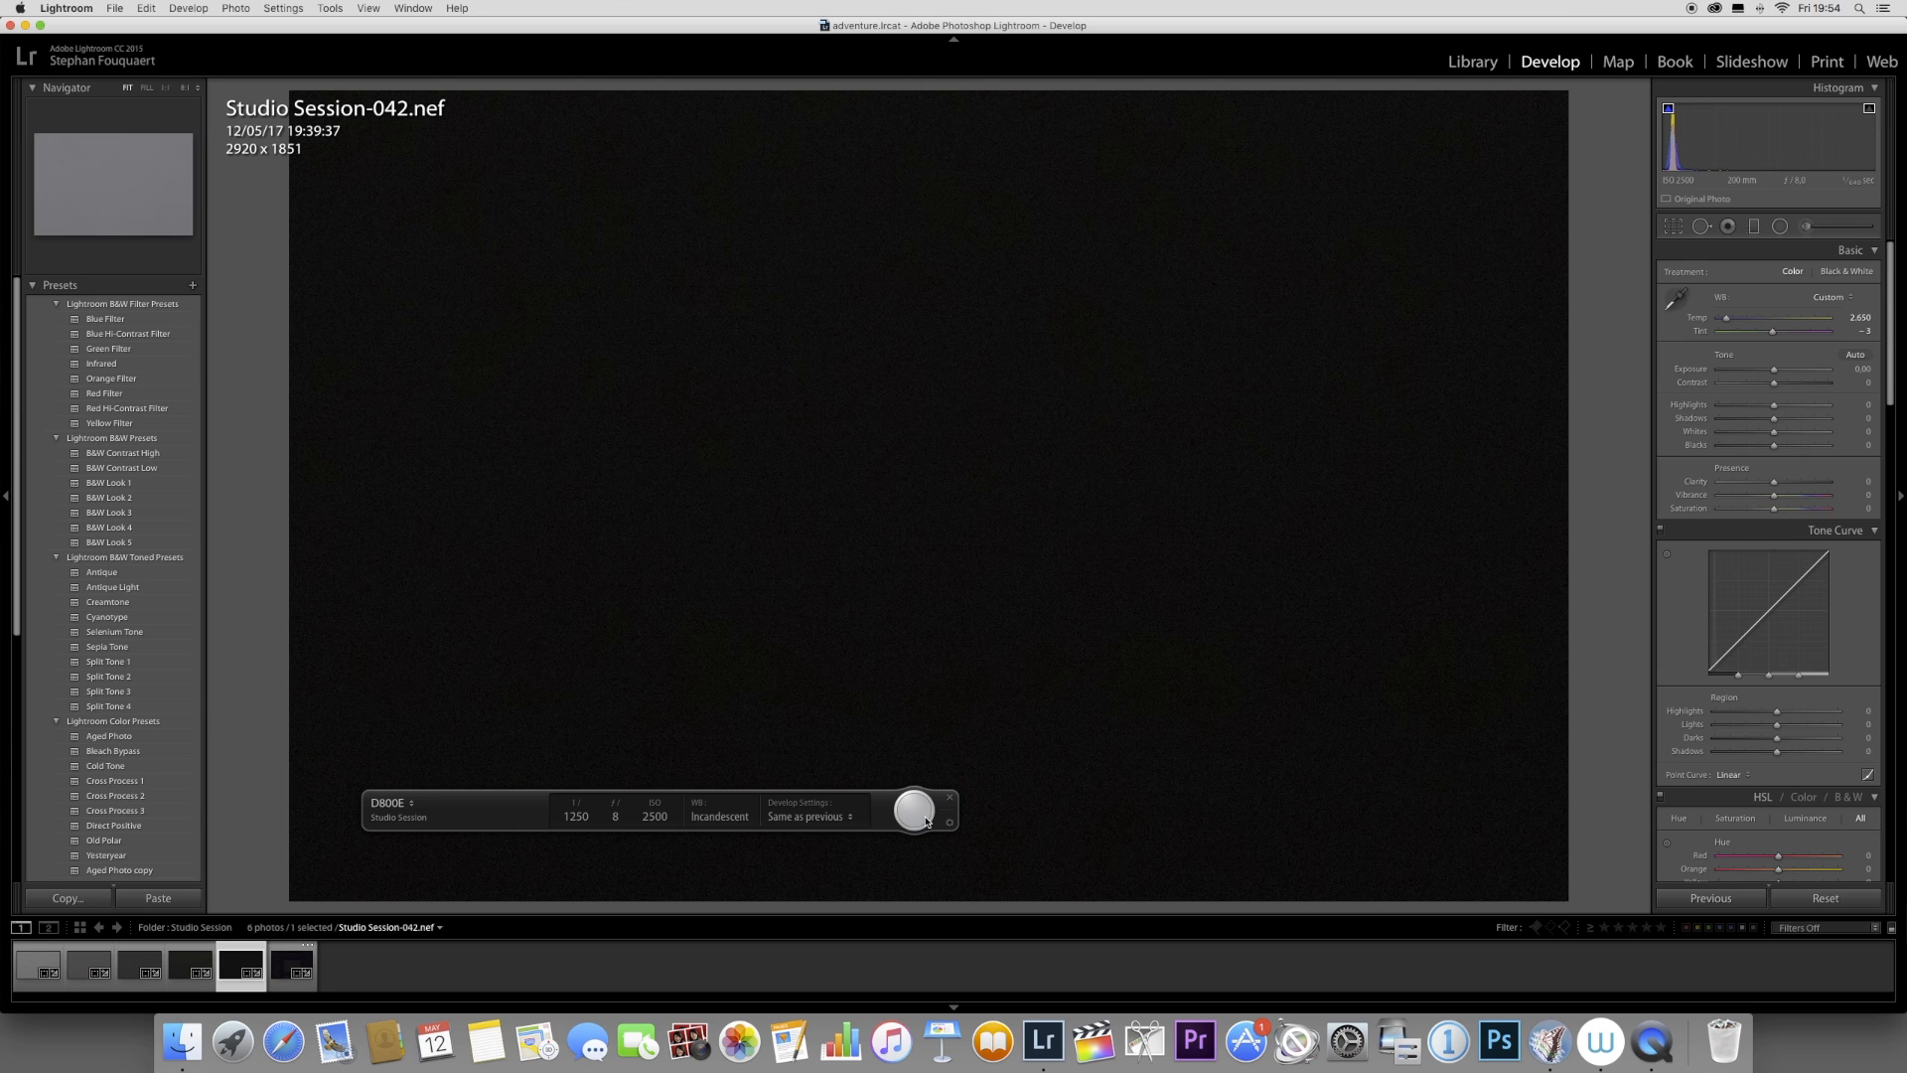
Capture gray-card frames at 1/1250 and 1/2500 s and review the darkest one
left_click(915, 808)
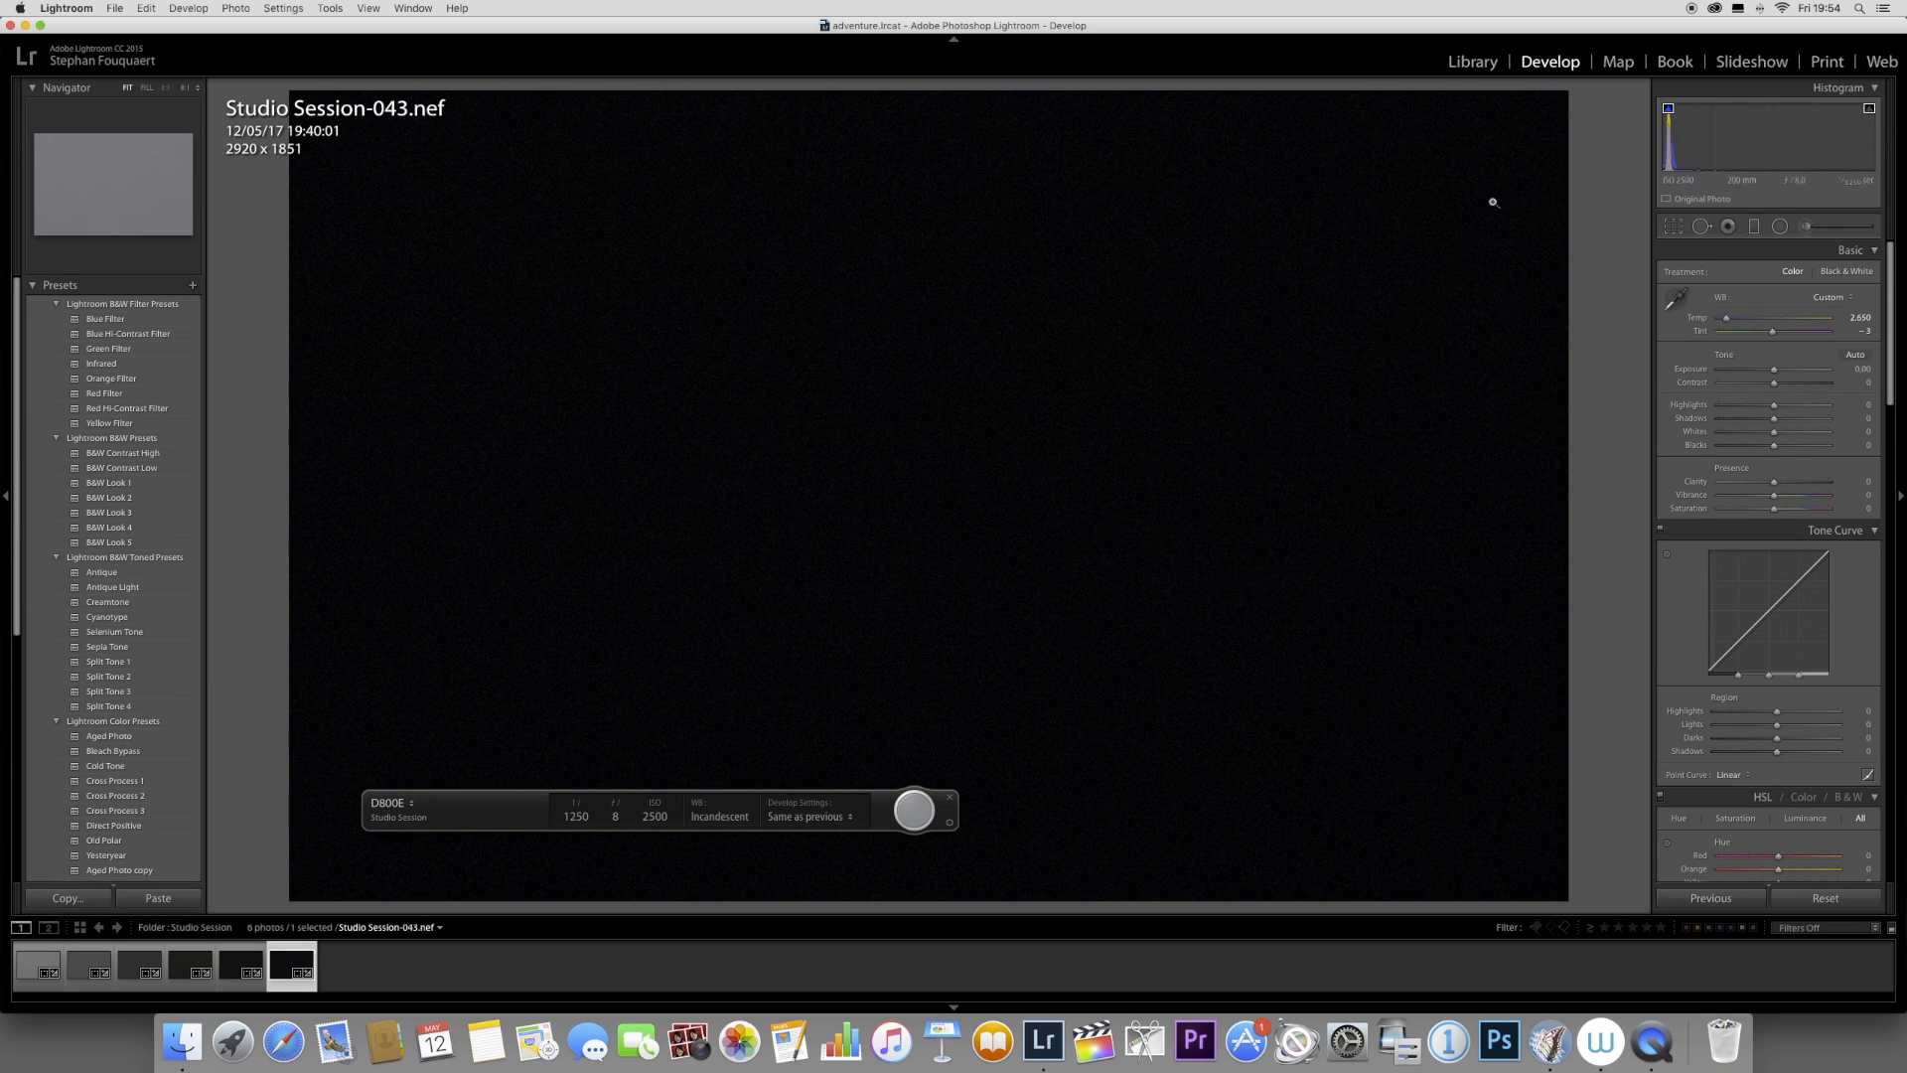
mouse_move(1192, 325)
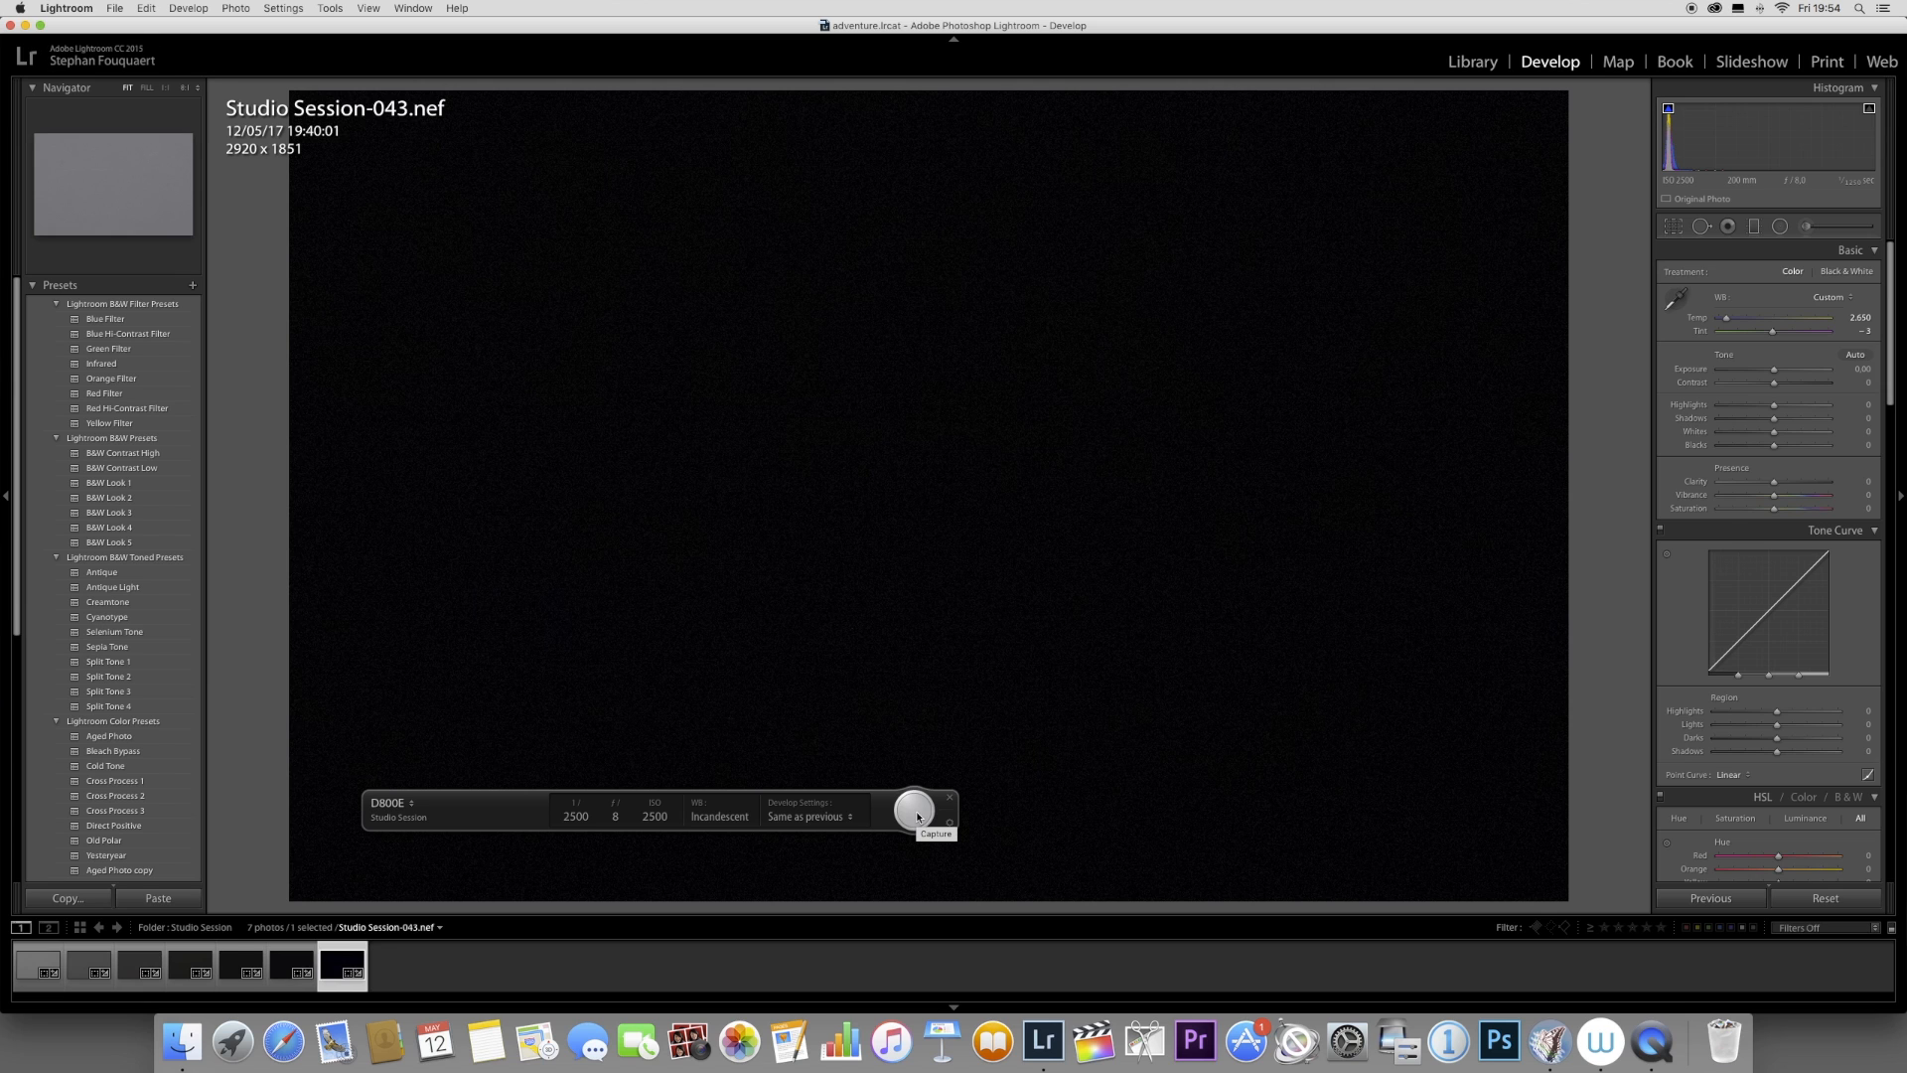
left_click(914, 811)
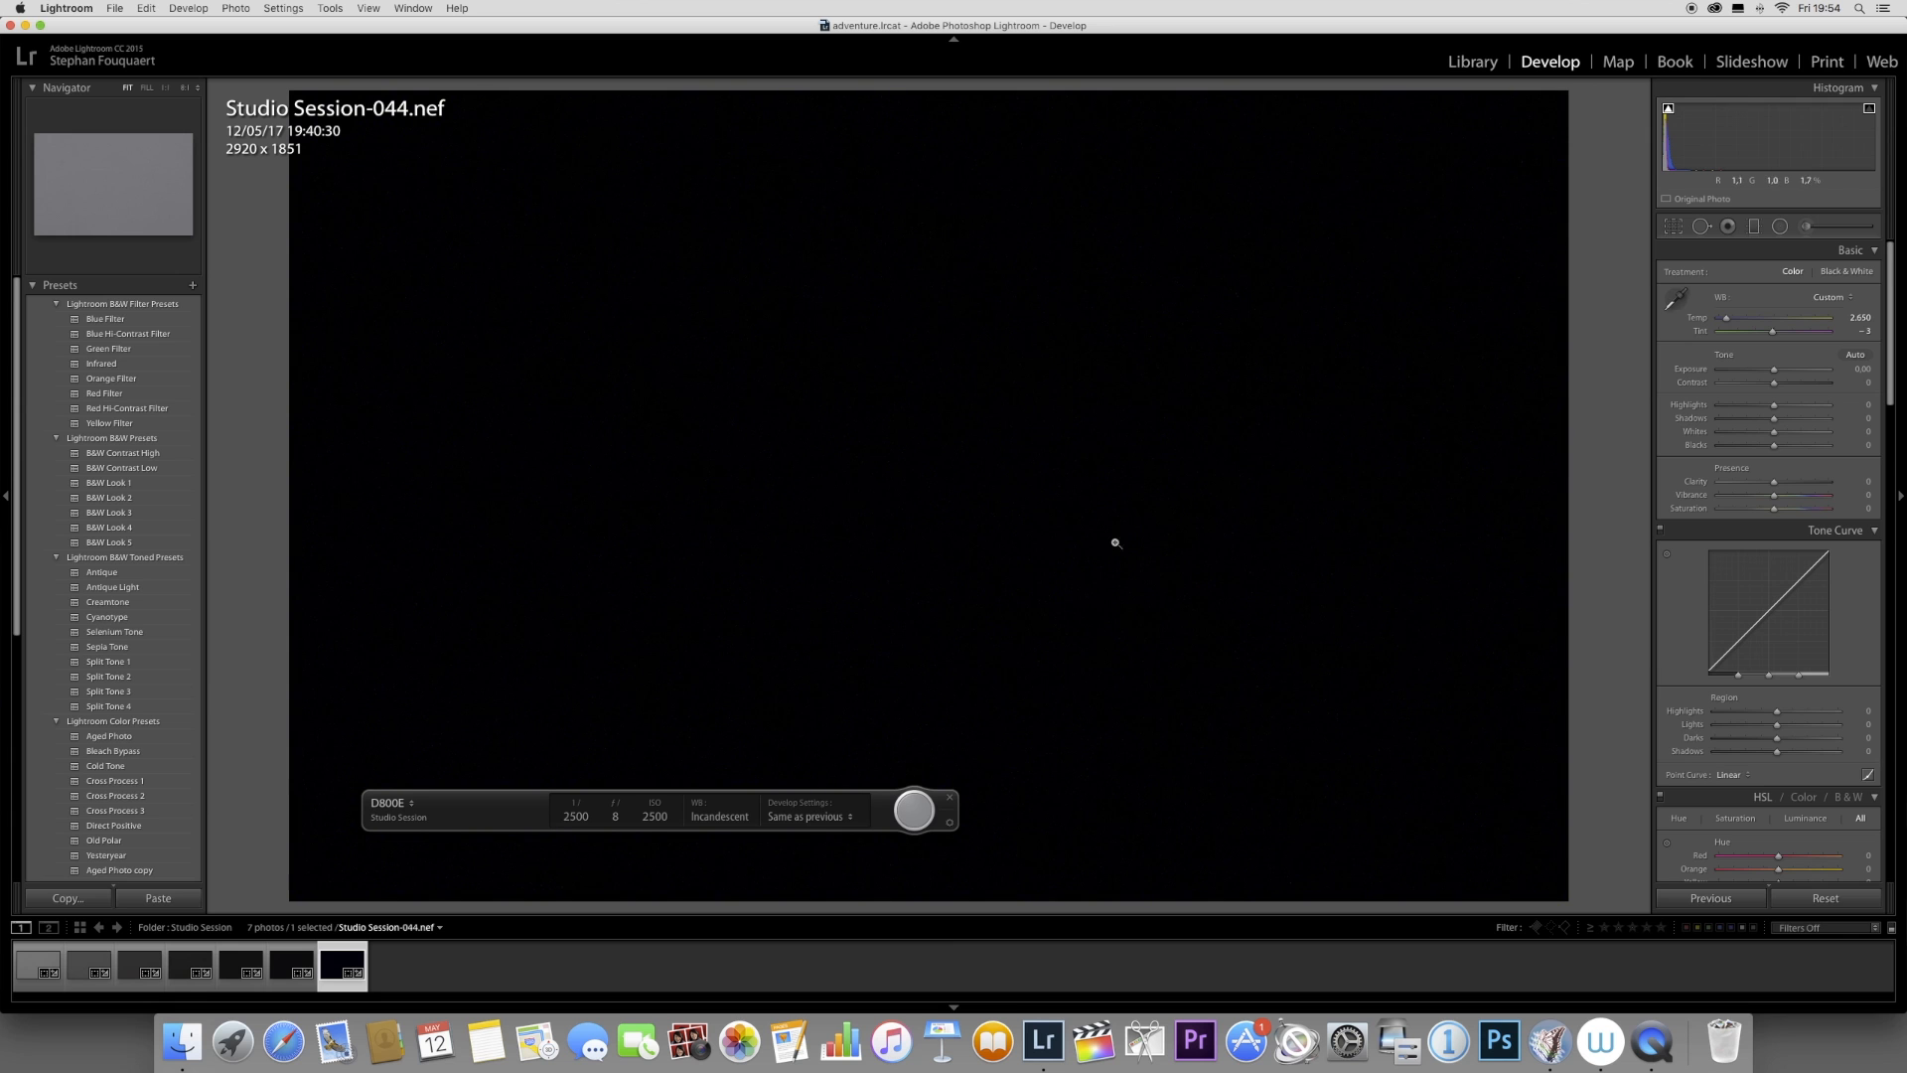
mouse_move(1205, 575)
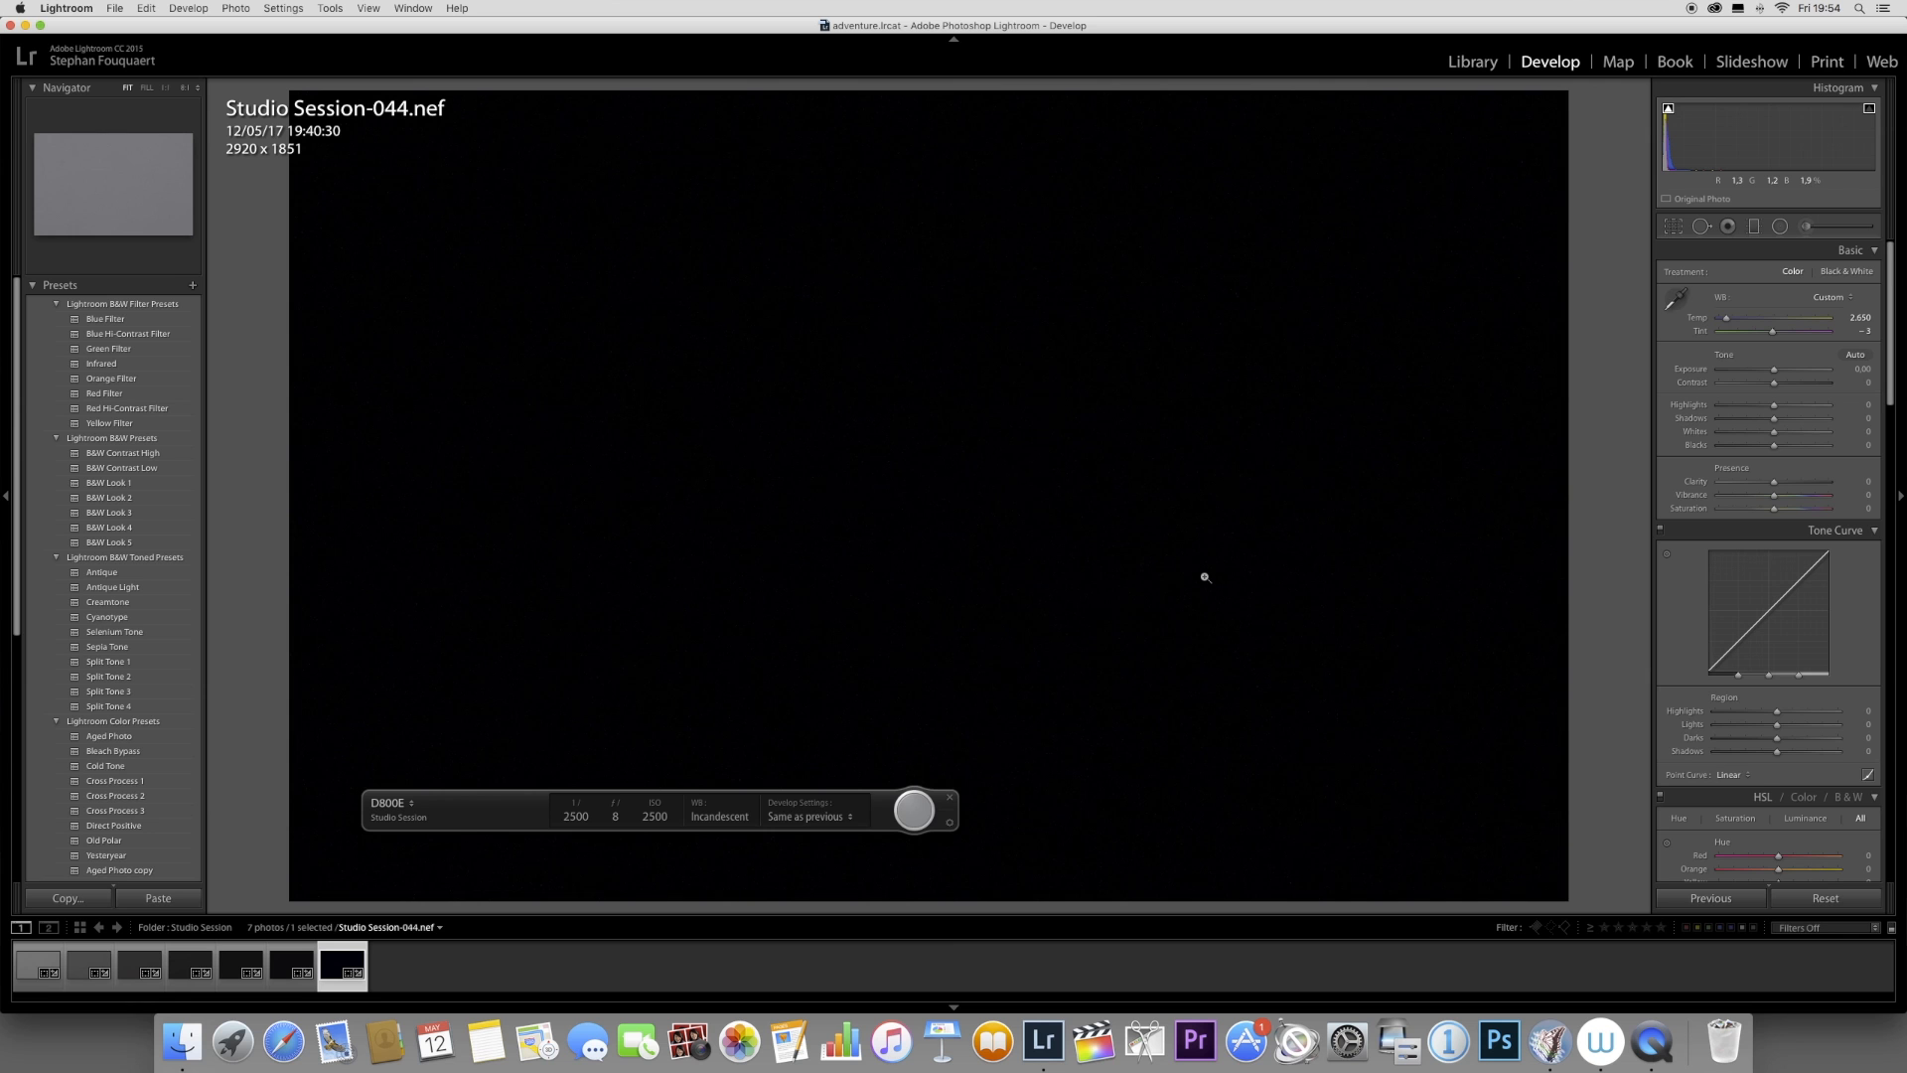
left_click(393, 965)
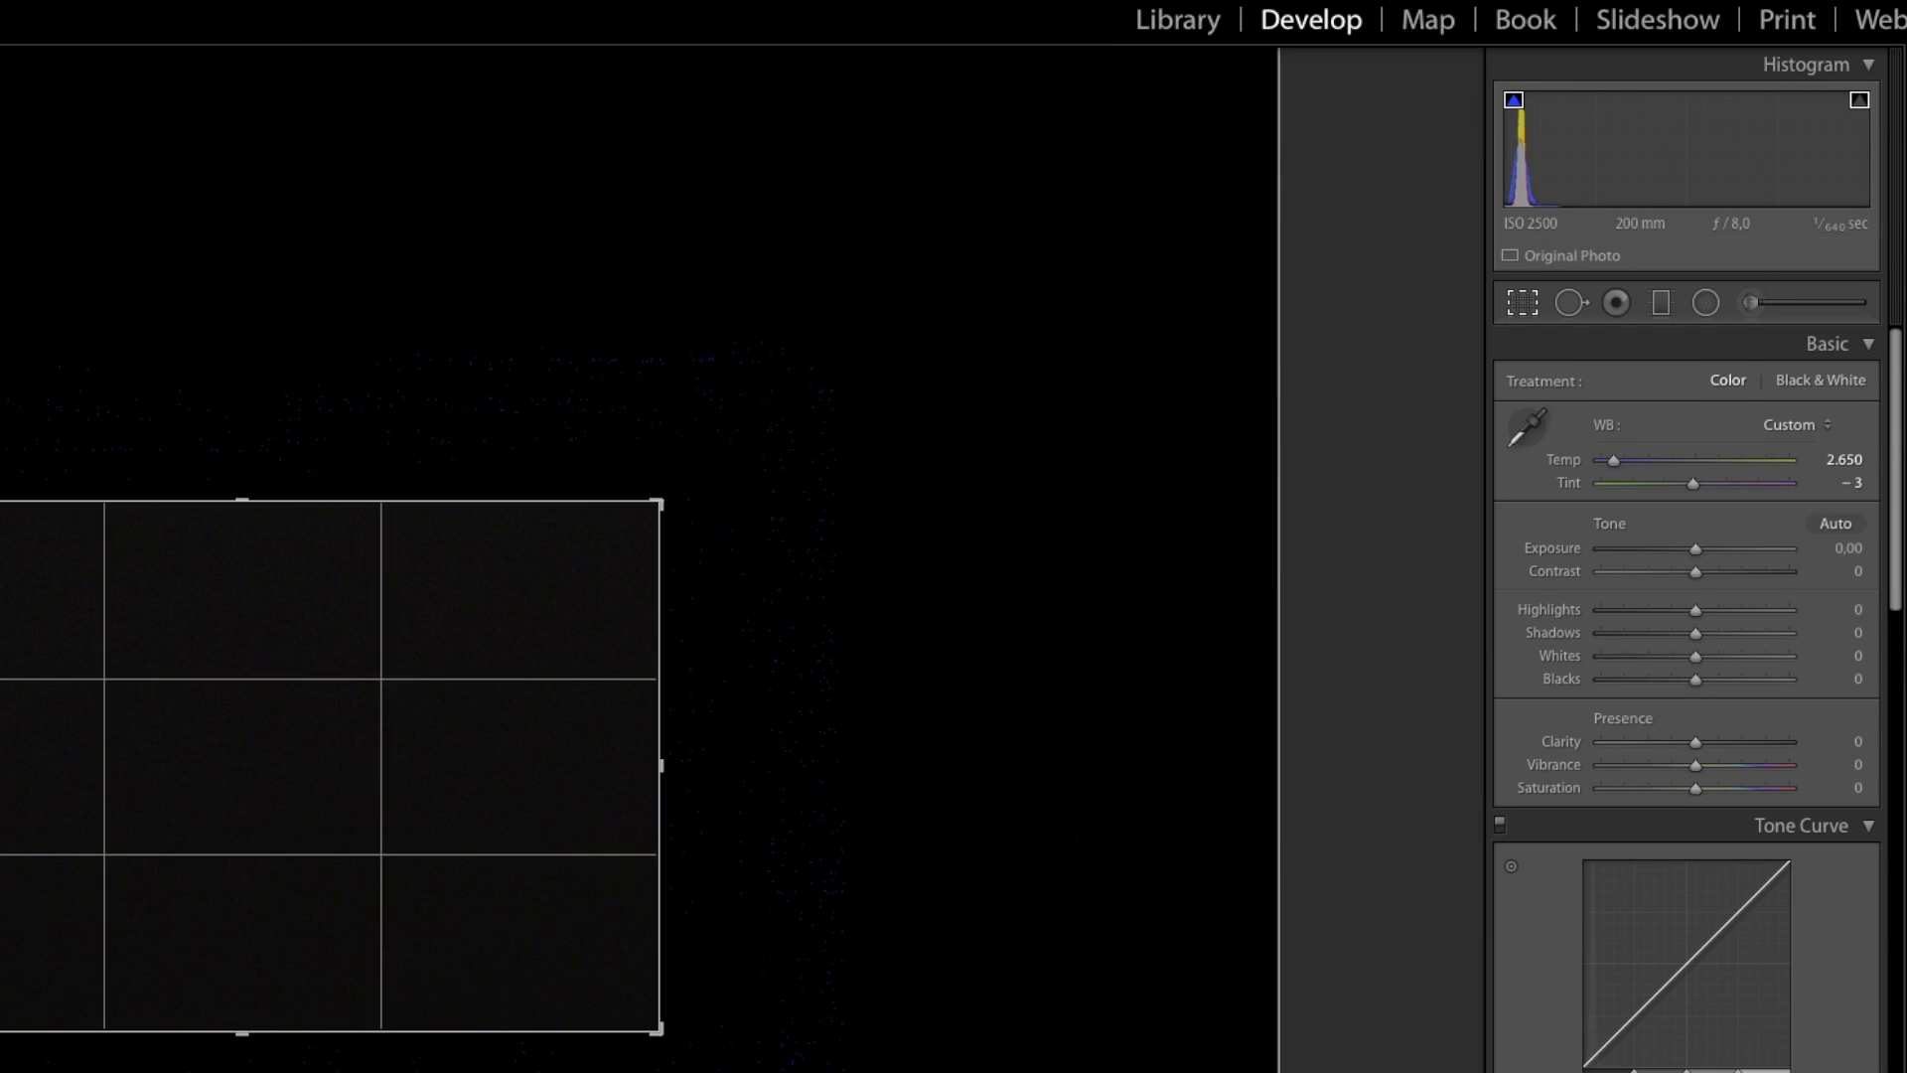
Turn on the shadow clipping warning so clipped shadows appear blue
left_click(1521, 303)
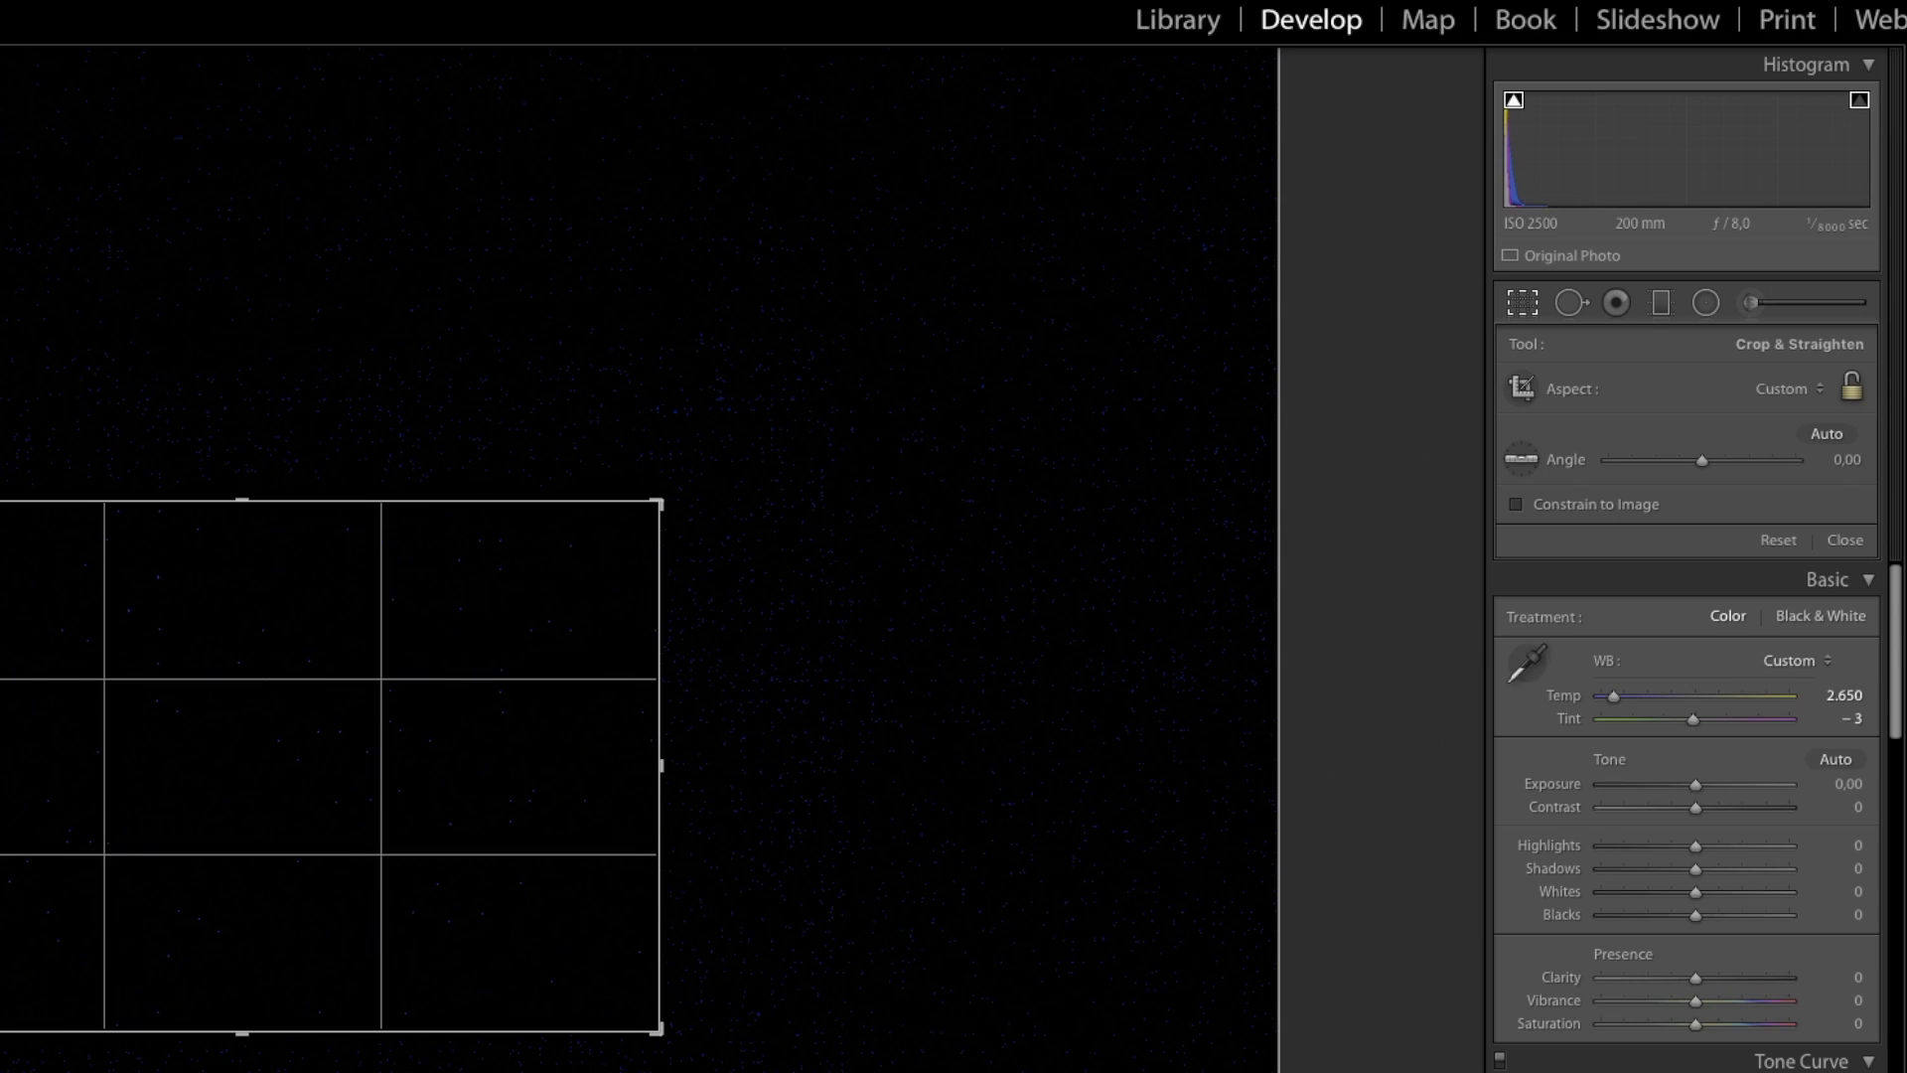
mouse_move(1566, 448)
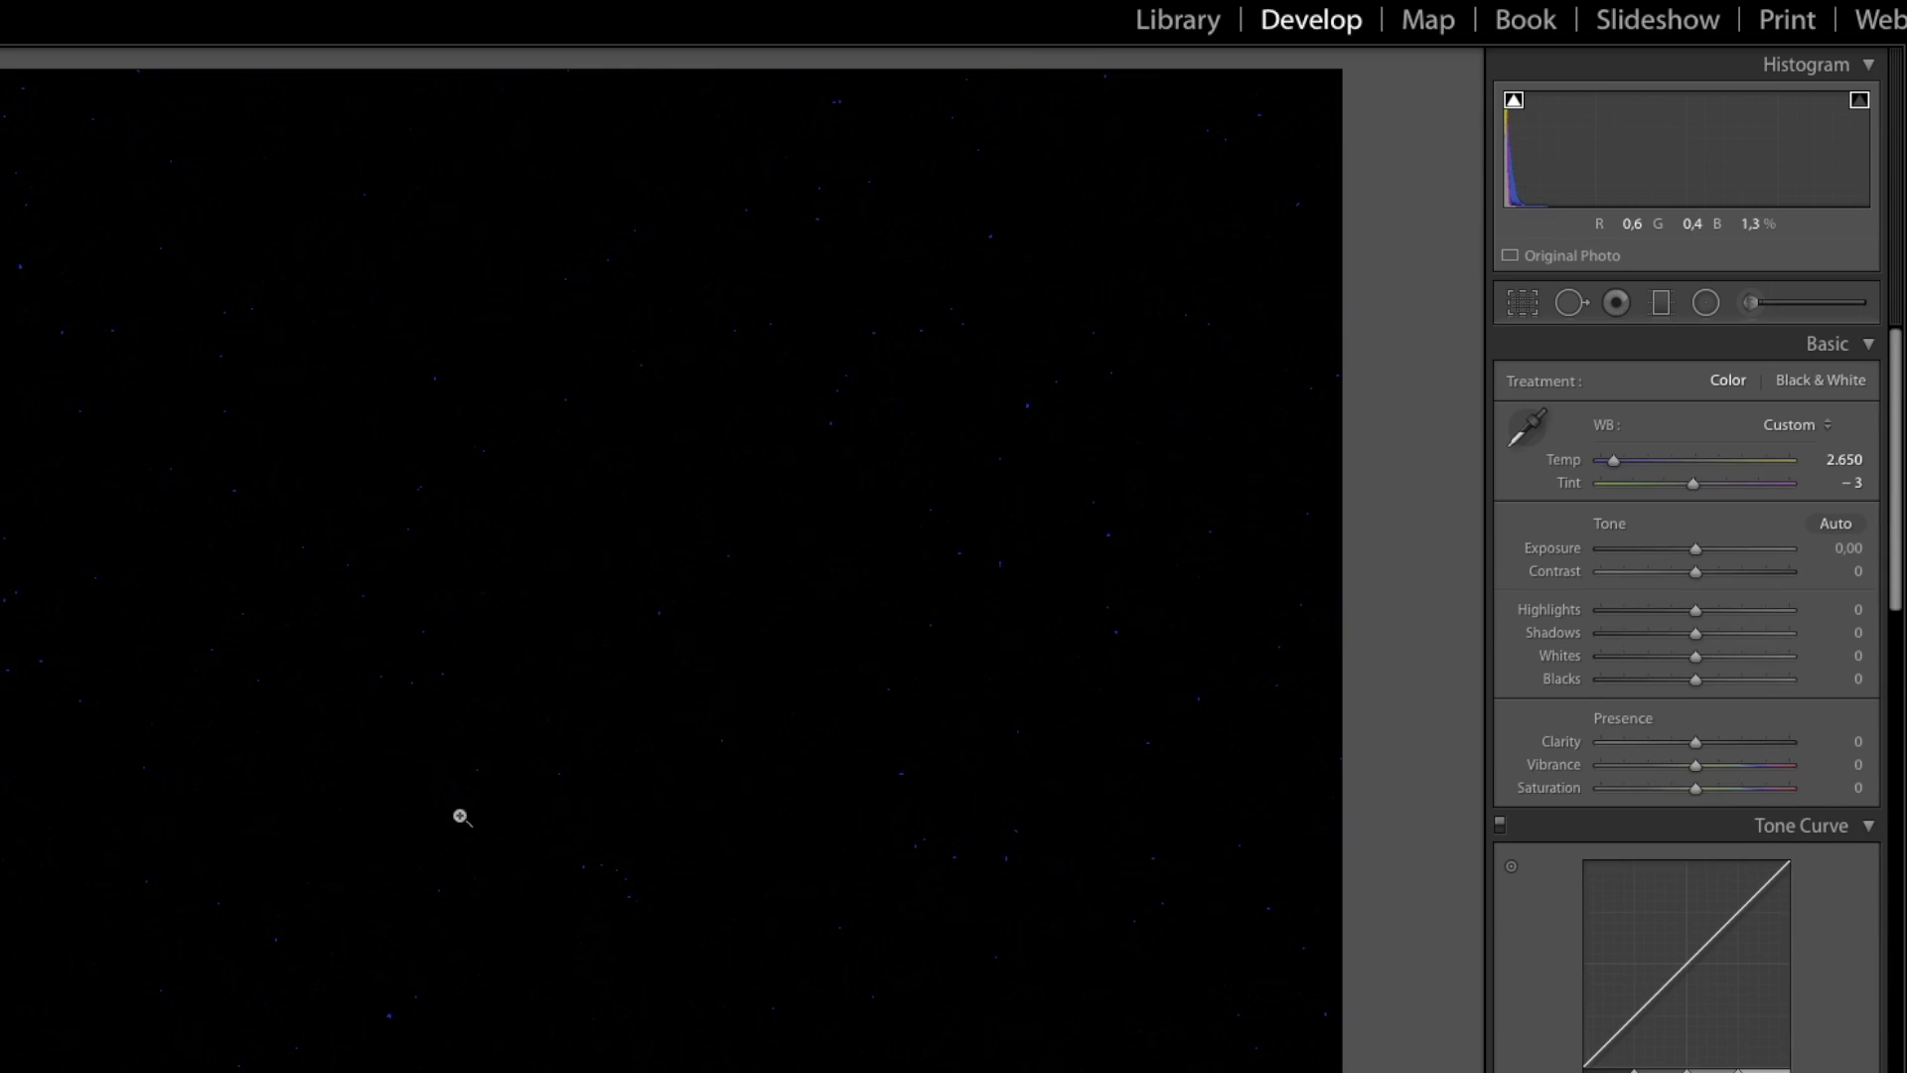
mouse_move(461, 815)
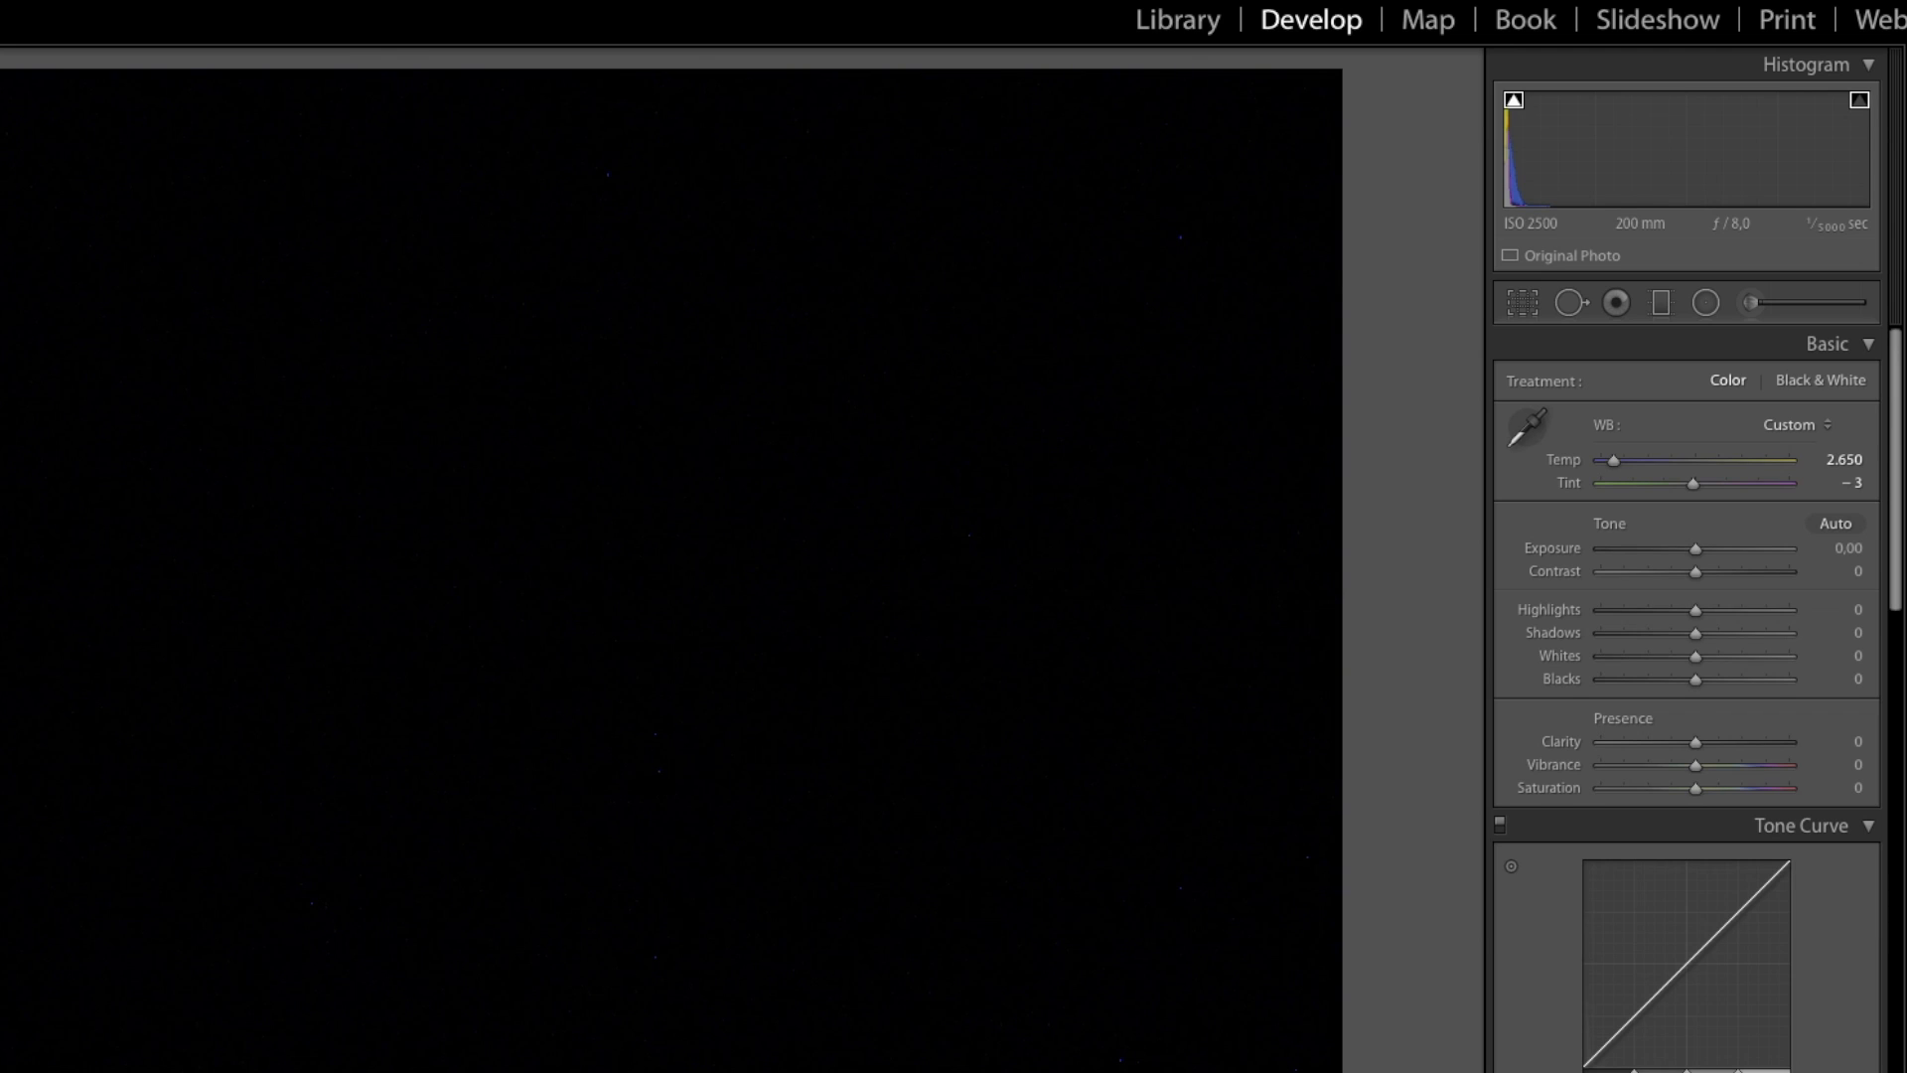
mouse_move(313, 921)
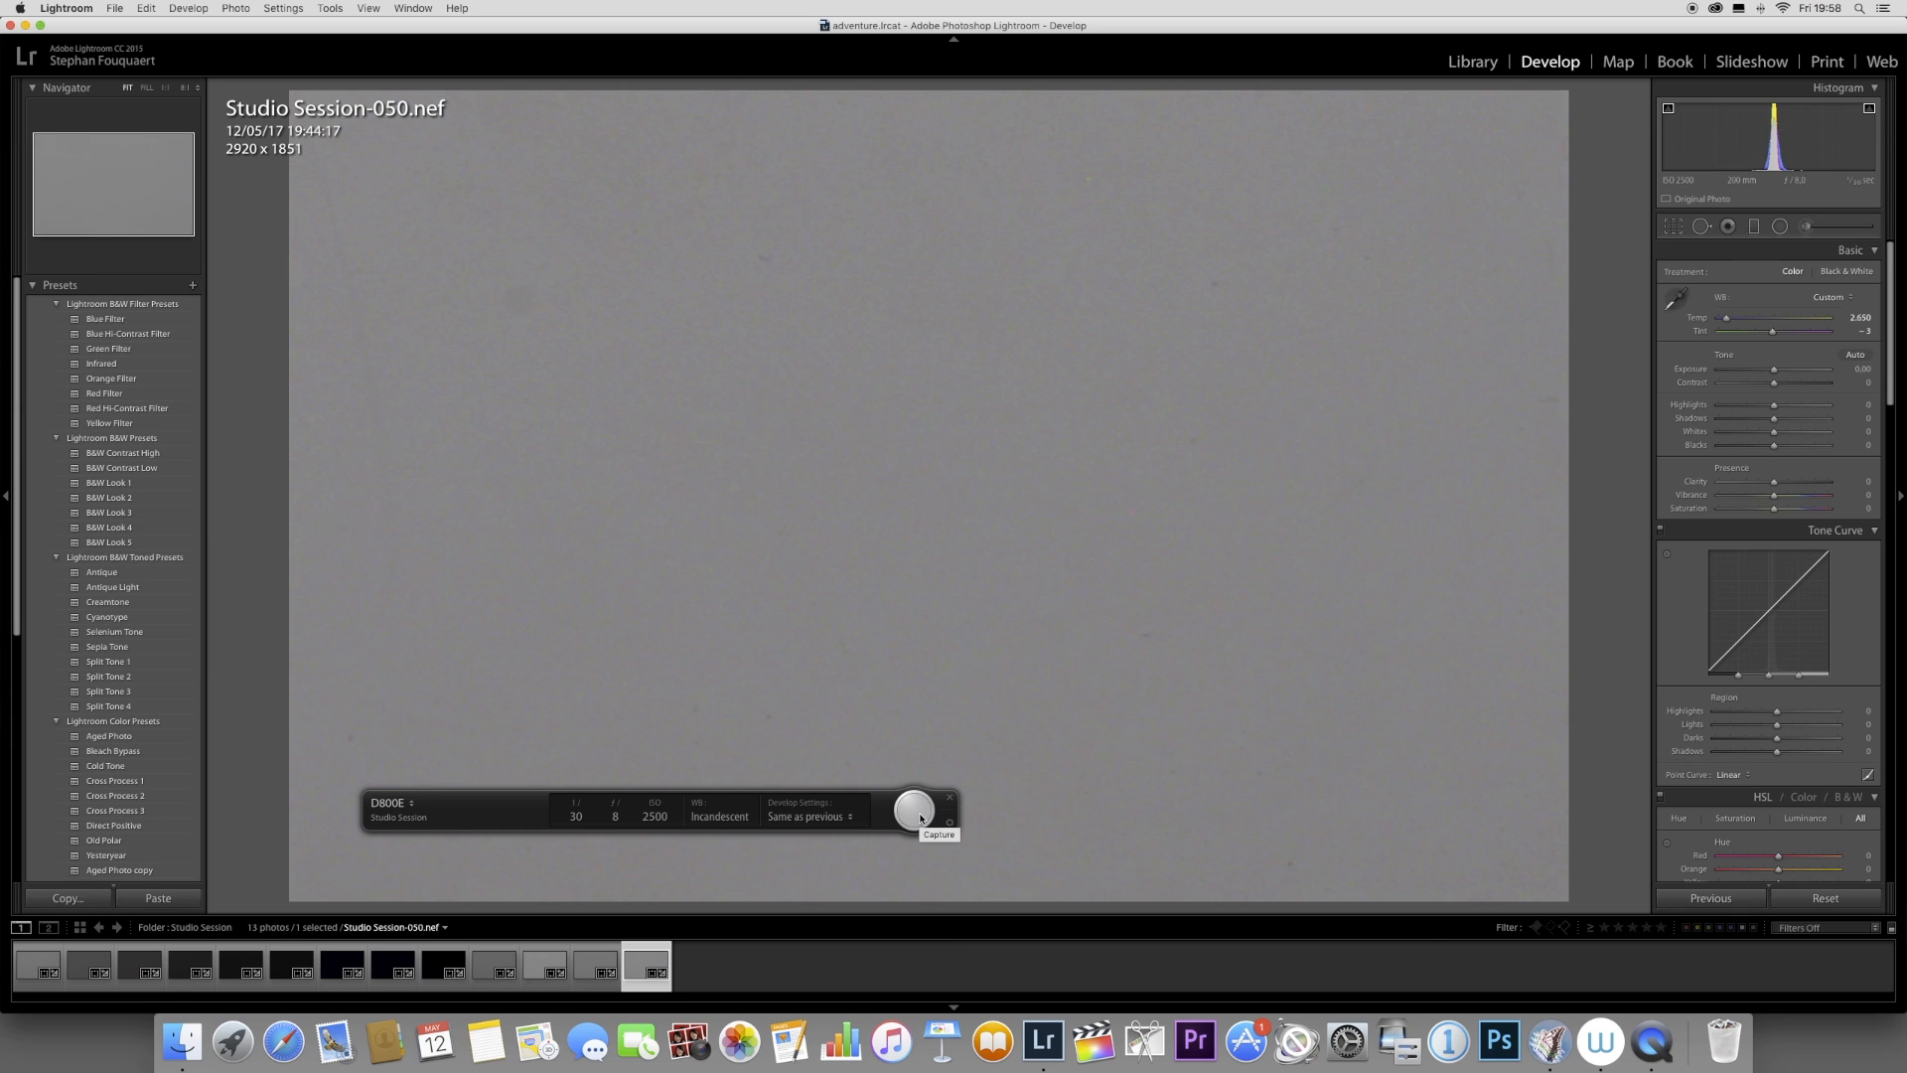
mouse_move(1089, 803)
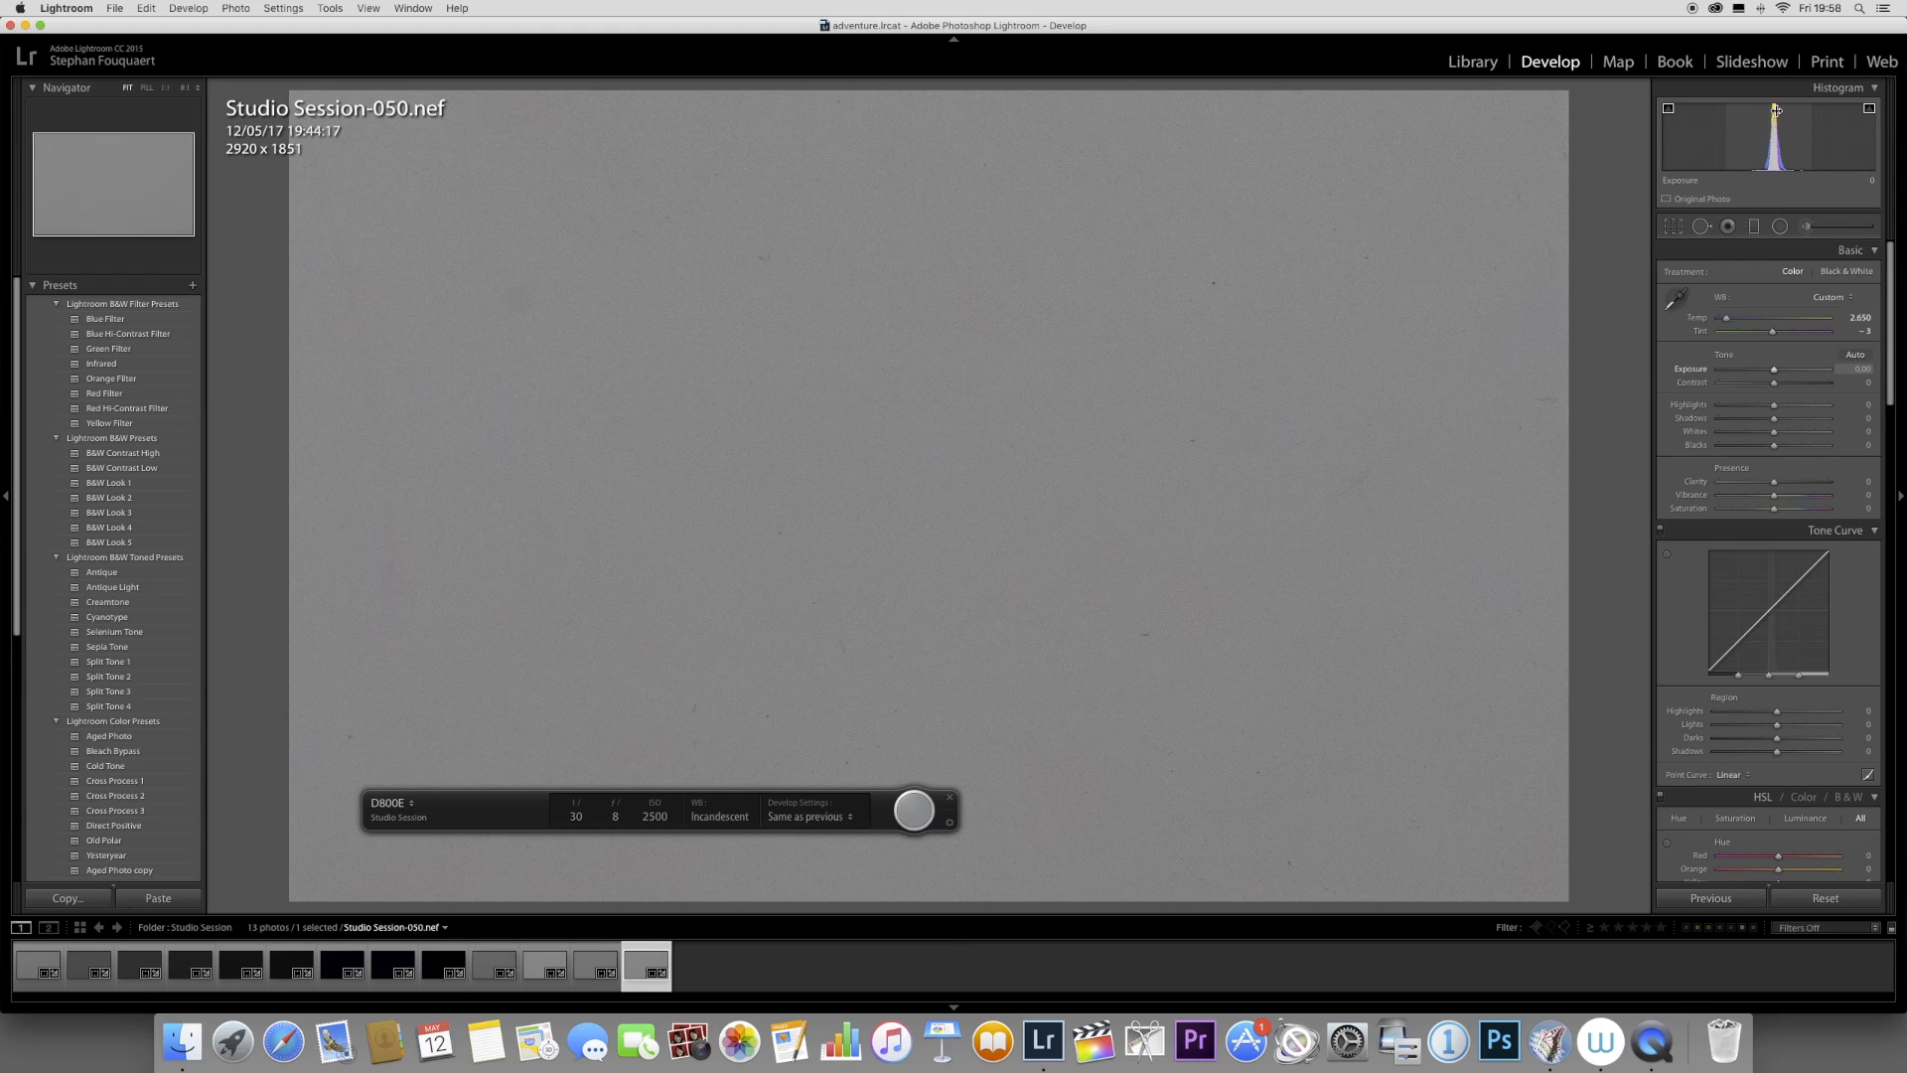
Review the 1/30 s frame, Studio Session-050, for a centred histogram peak
left_click(495, 966)
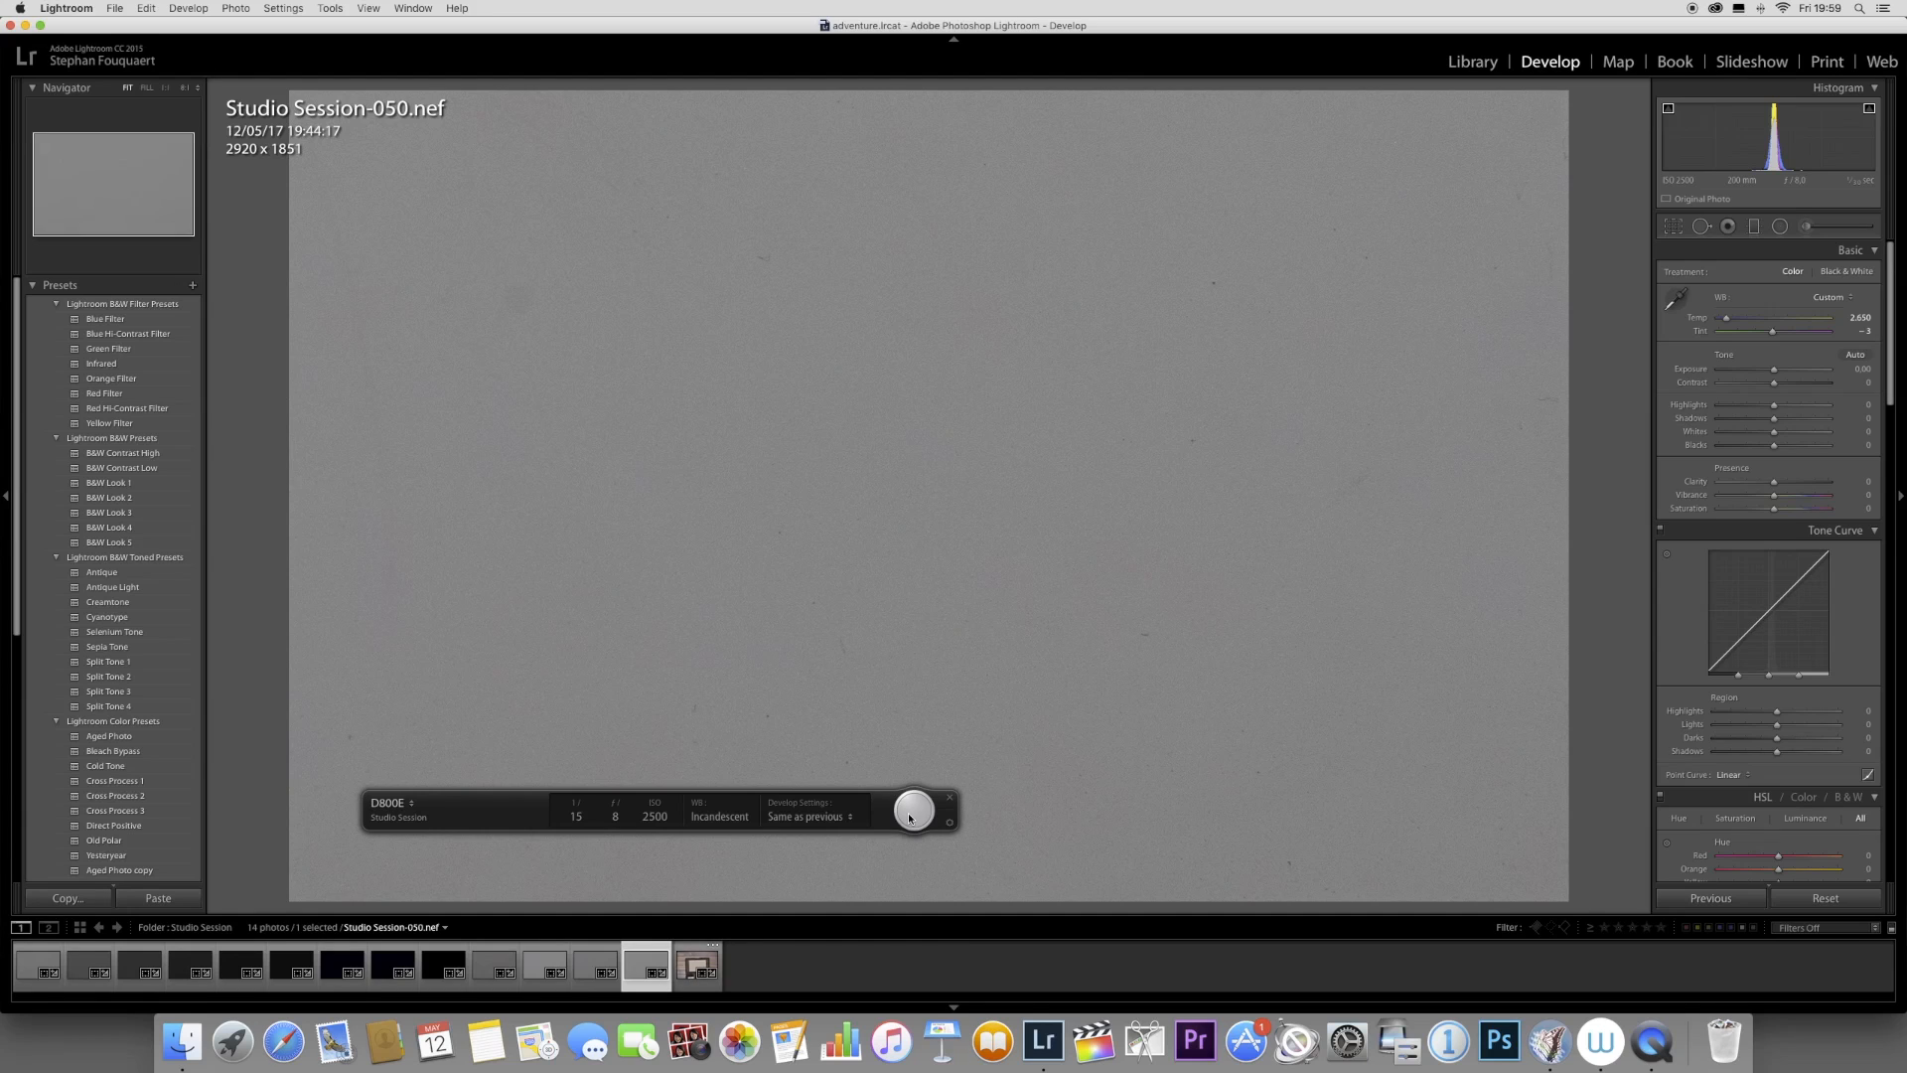
Capture the next, brighter gray-card frame at 1/15 s
left_click(697, 966)
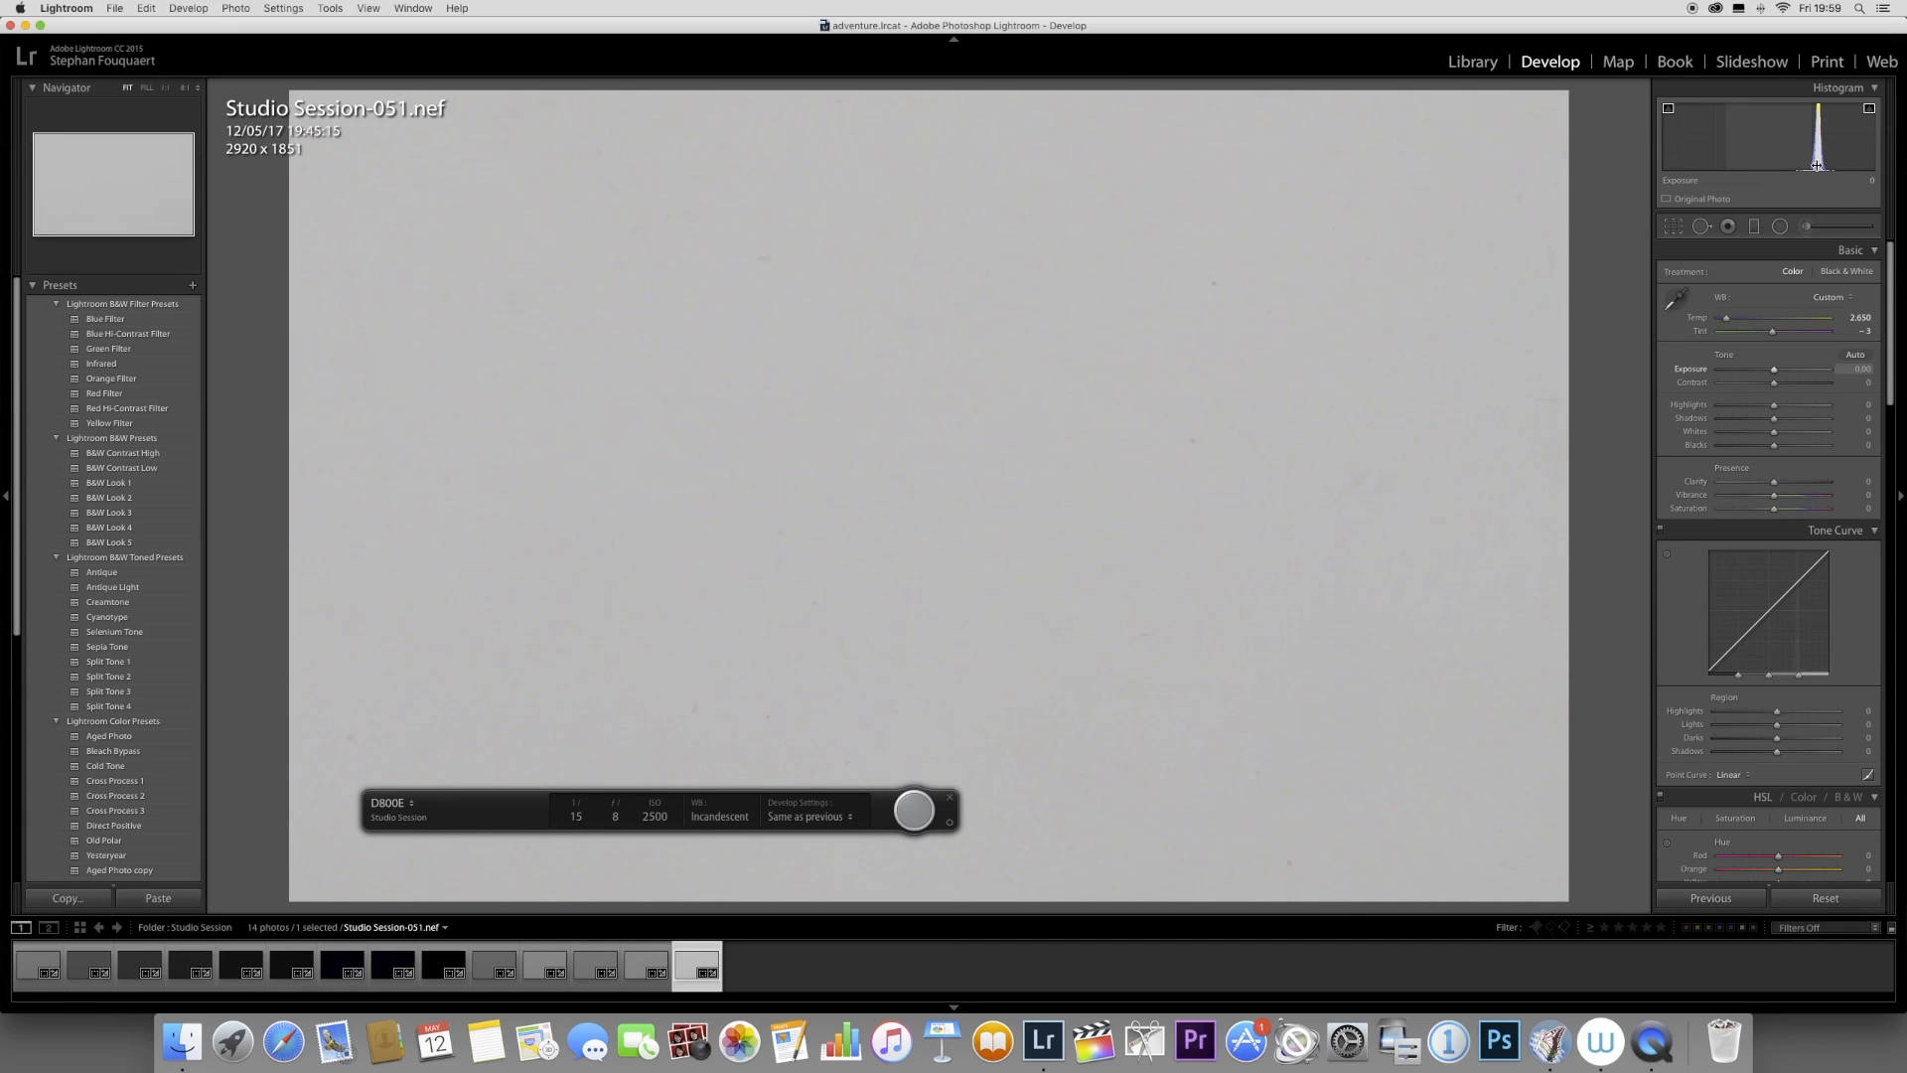
mouse_move(1295, 374)
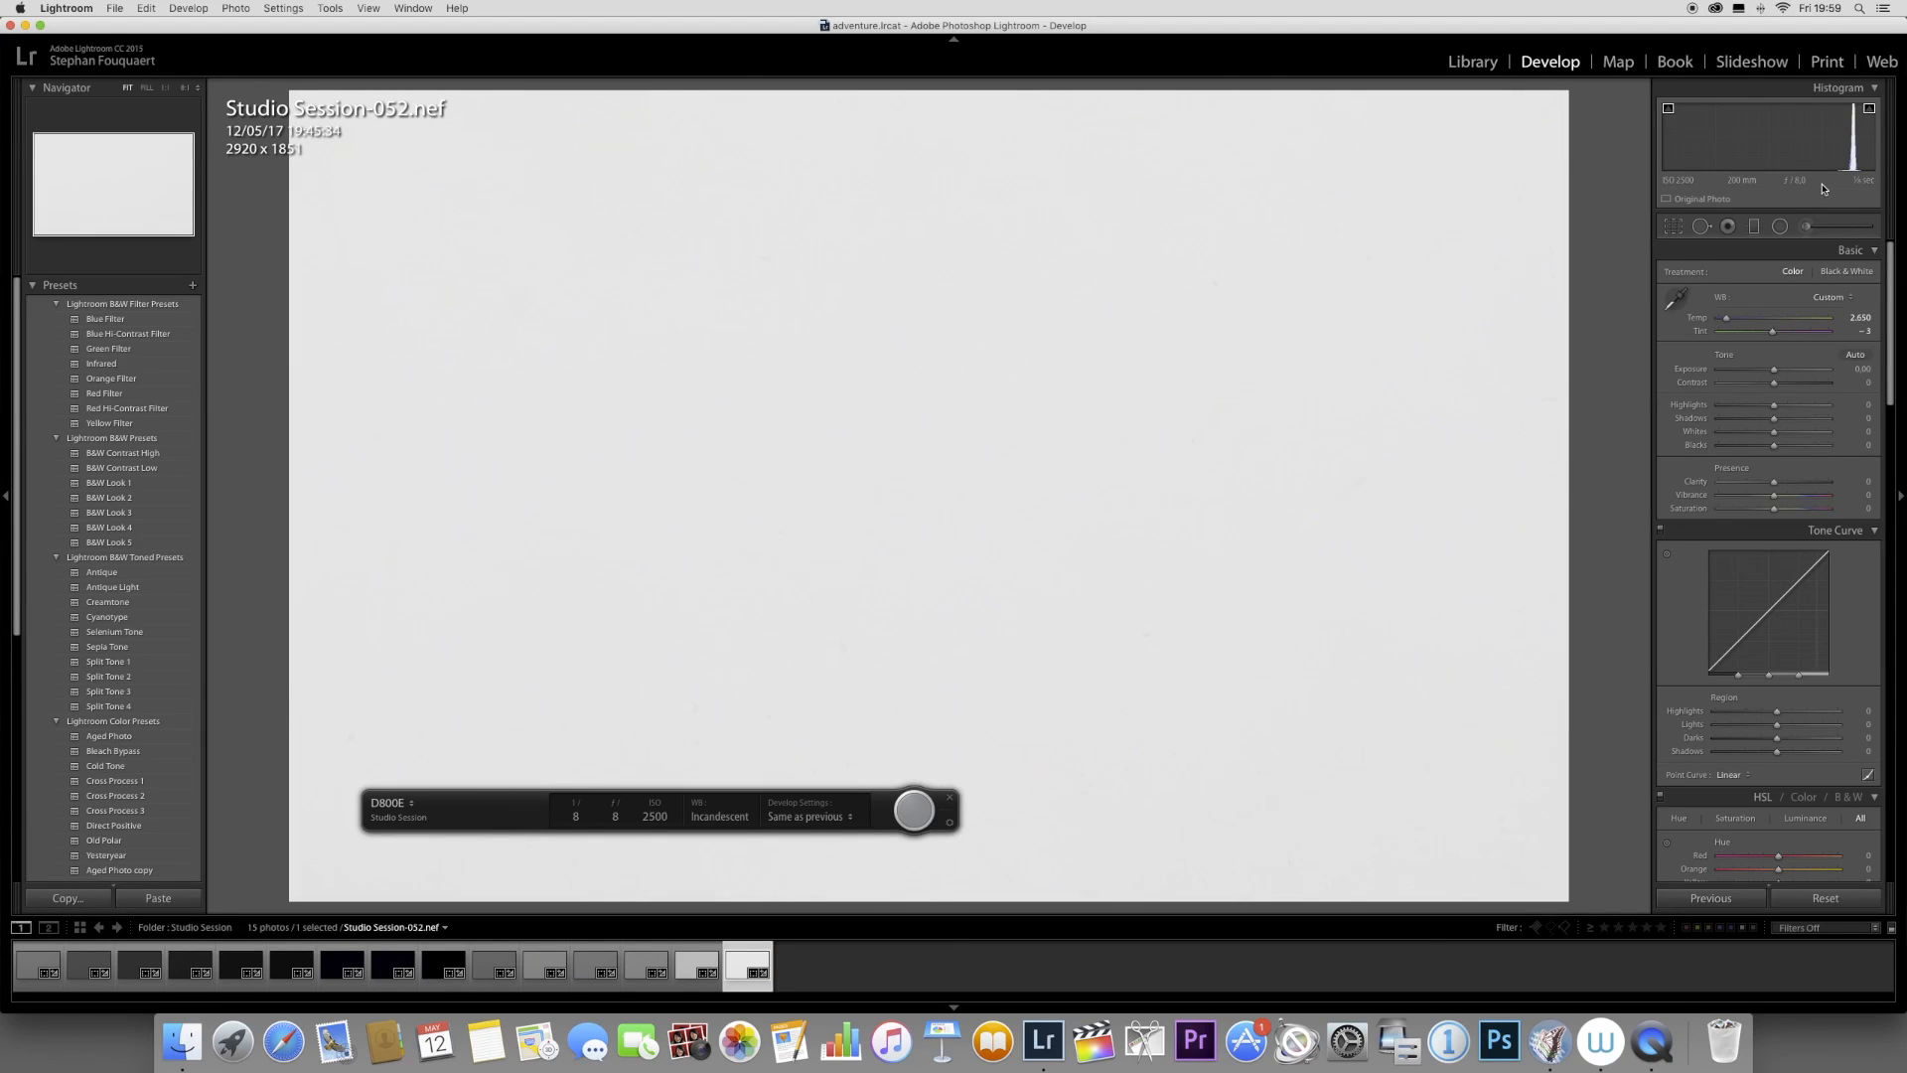
mouse_move(1798, 180)
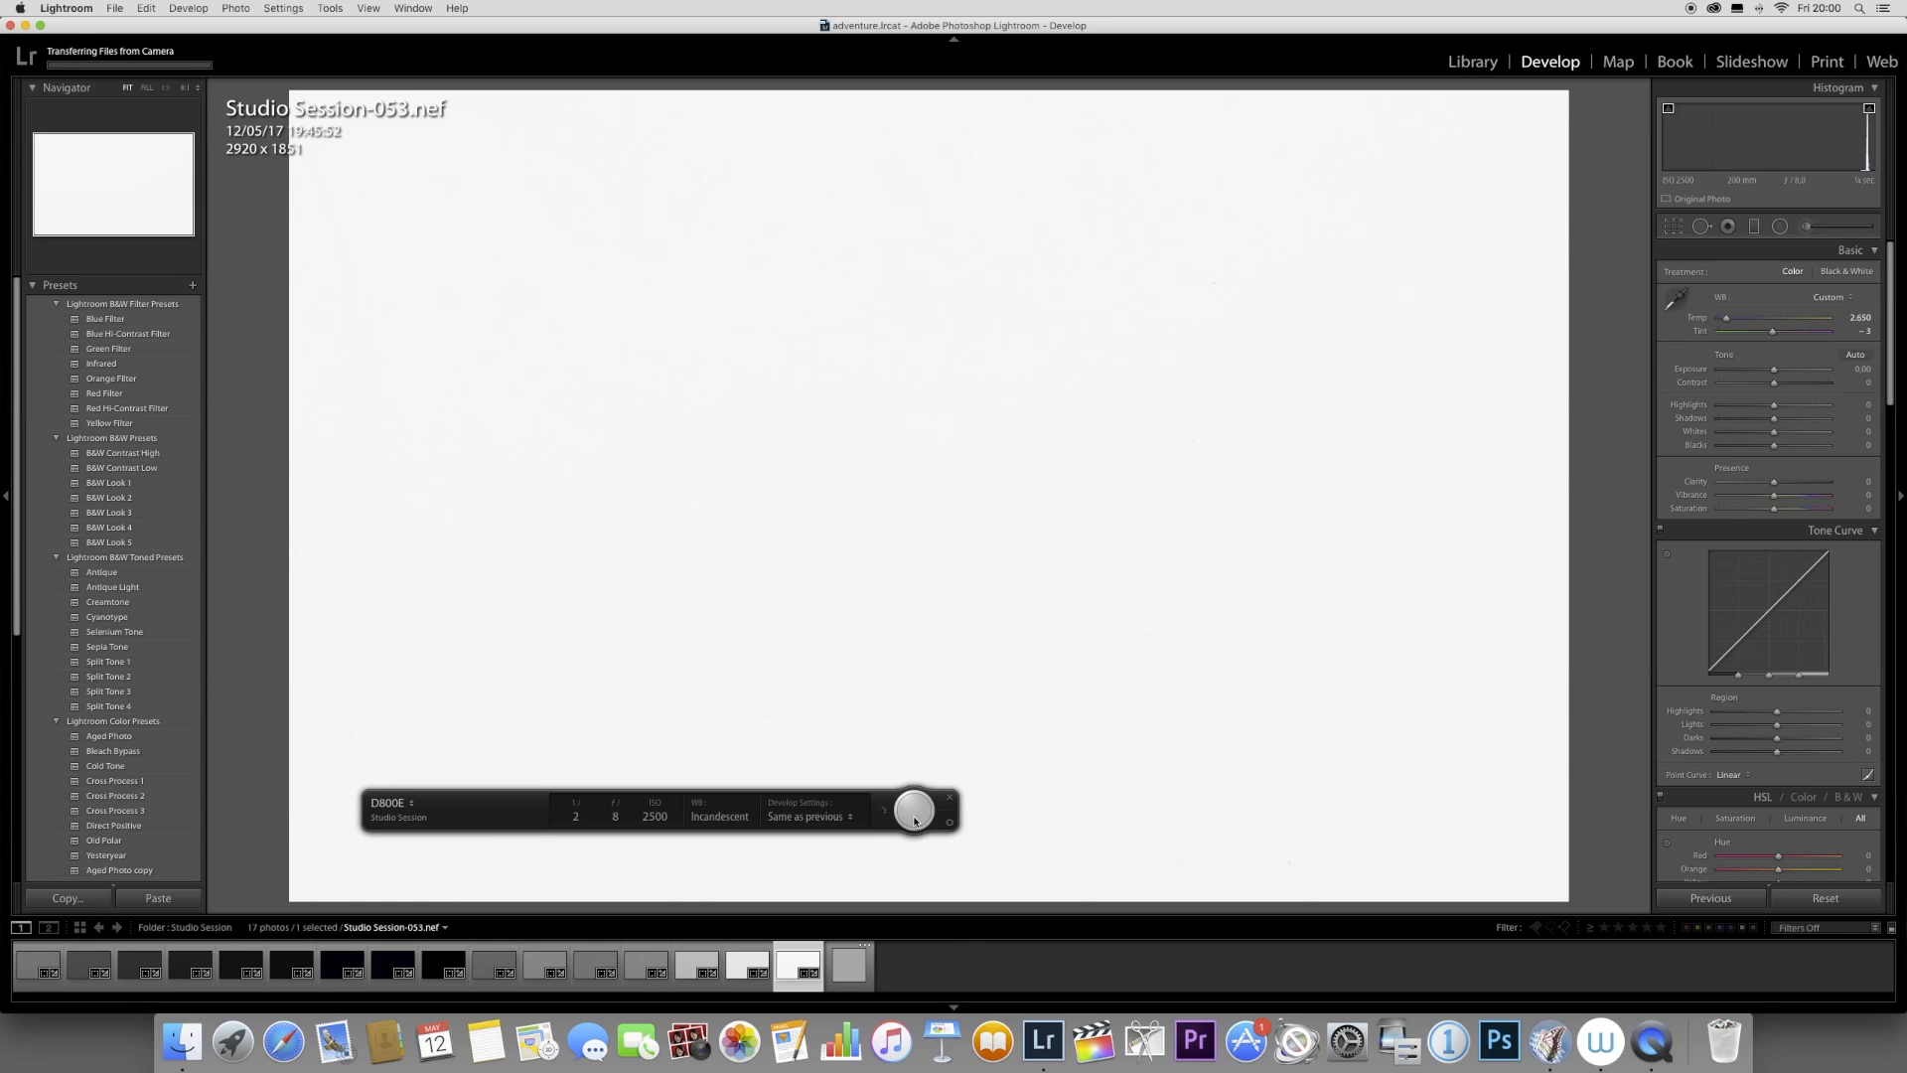
Capture several overexposed gray-card frames, including a 1-second exposure
left_click(913, 812)
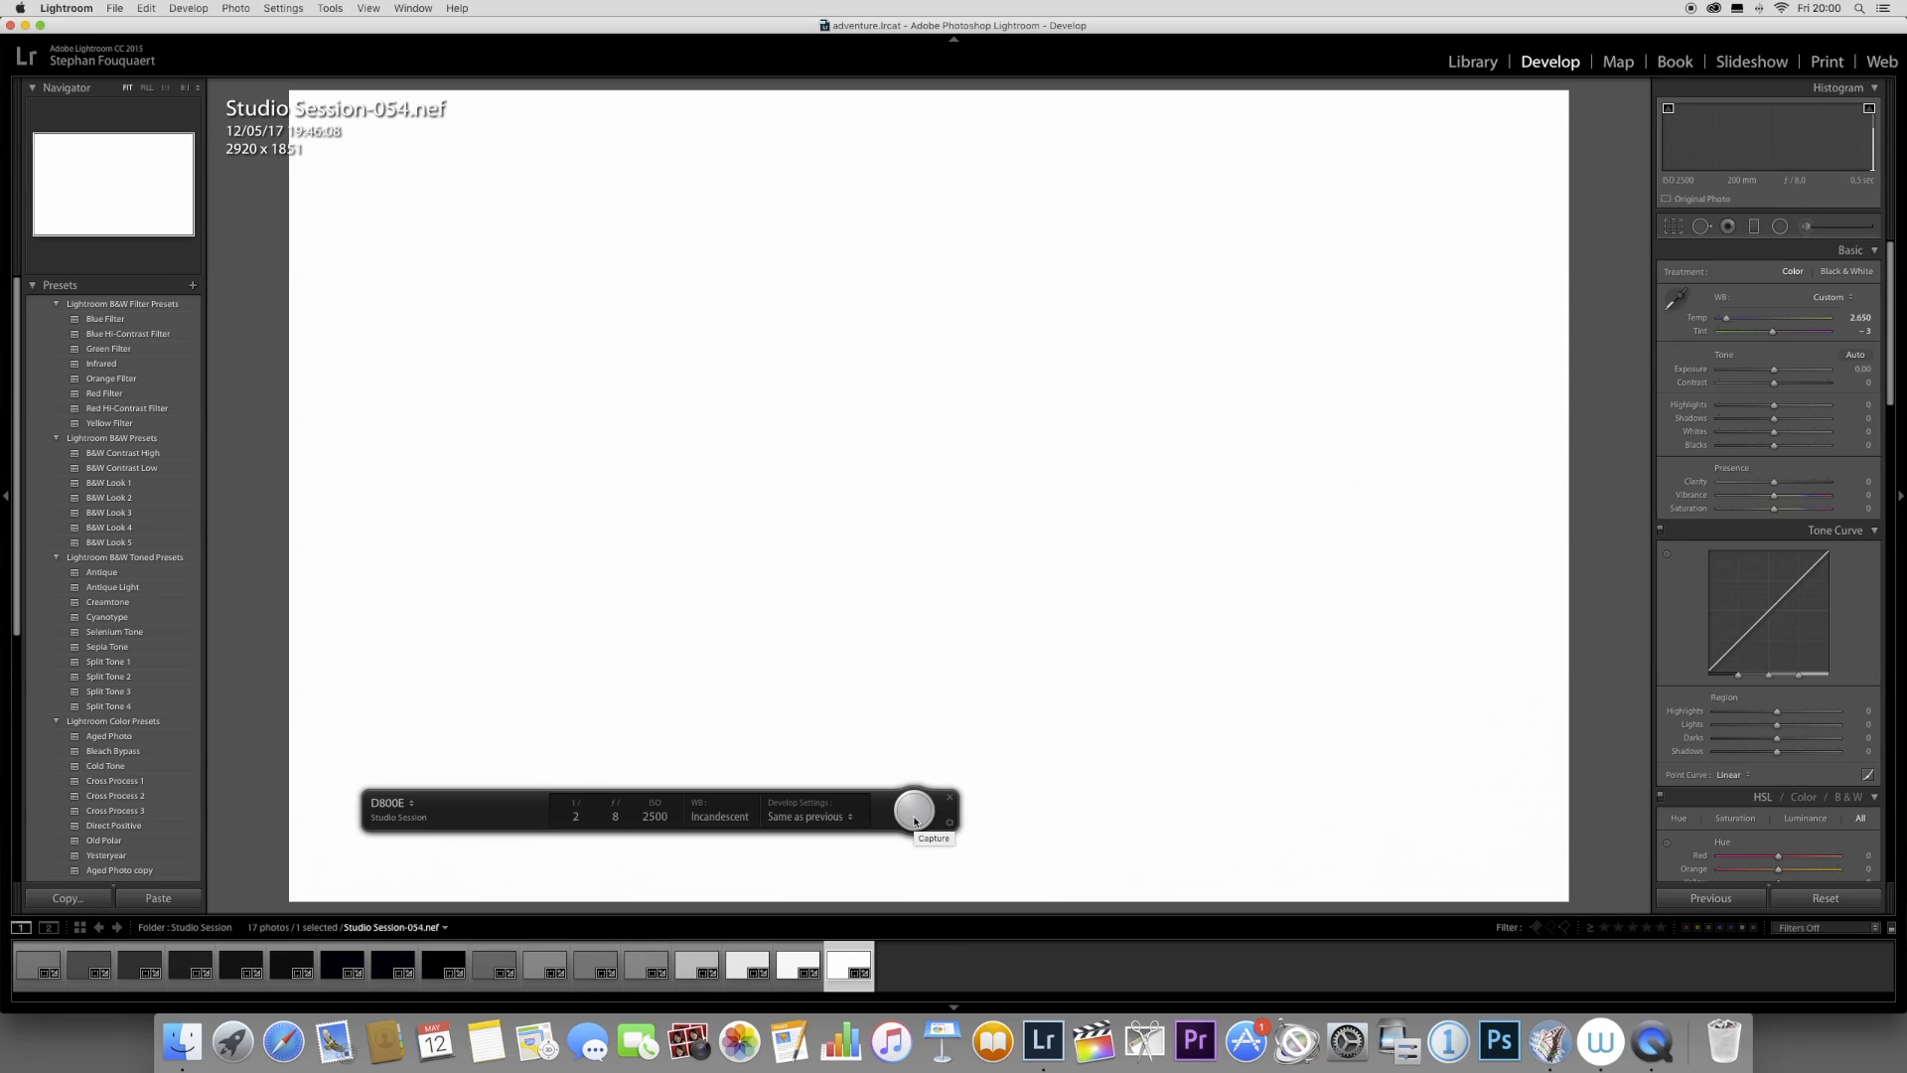
left_click(574, 802)
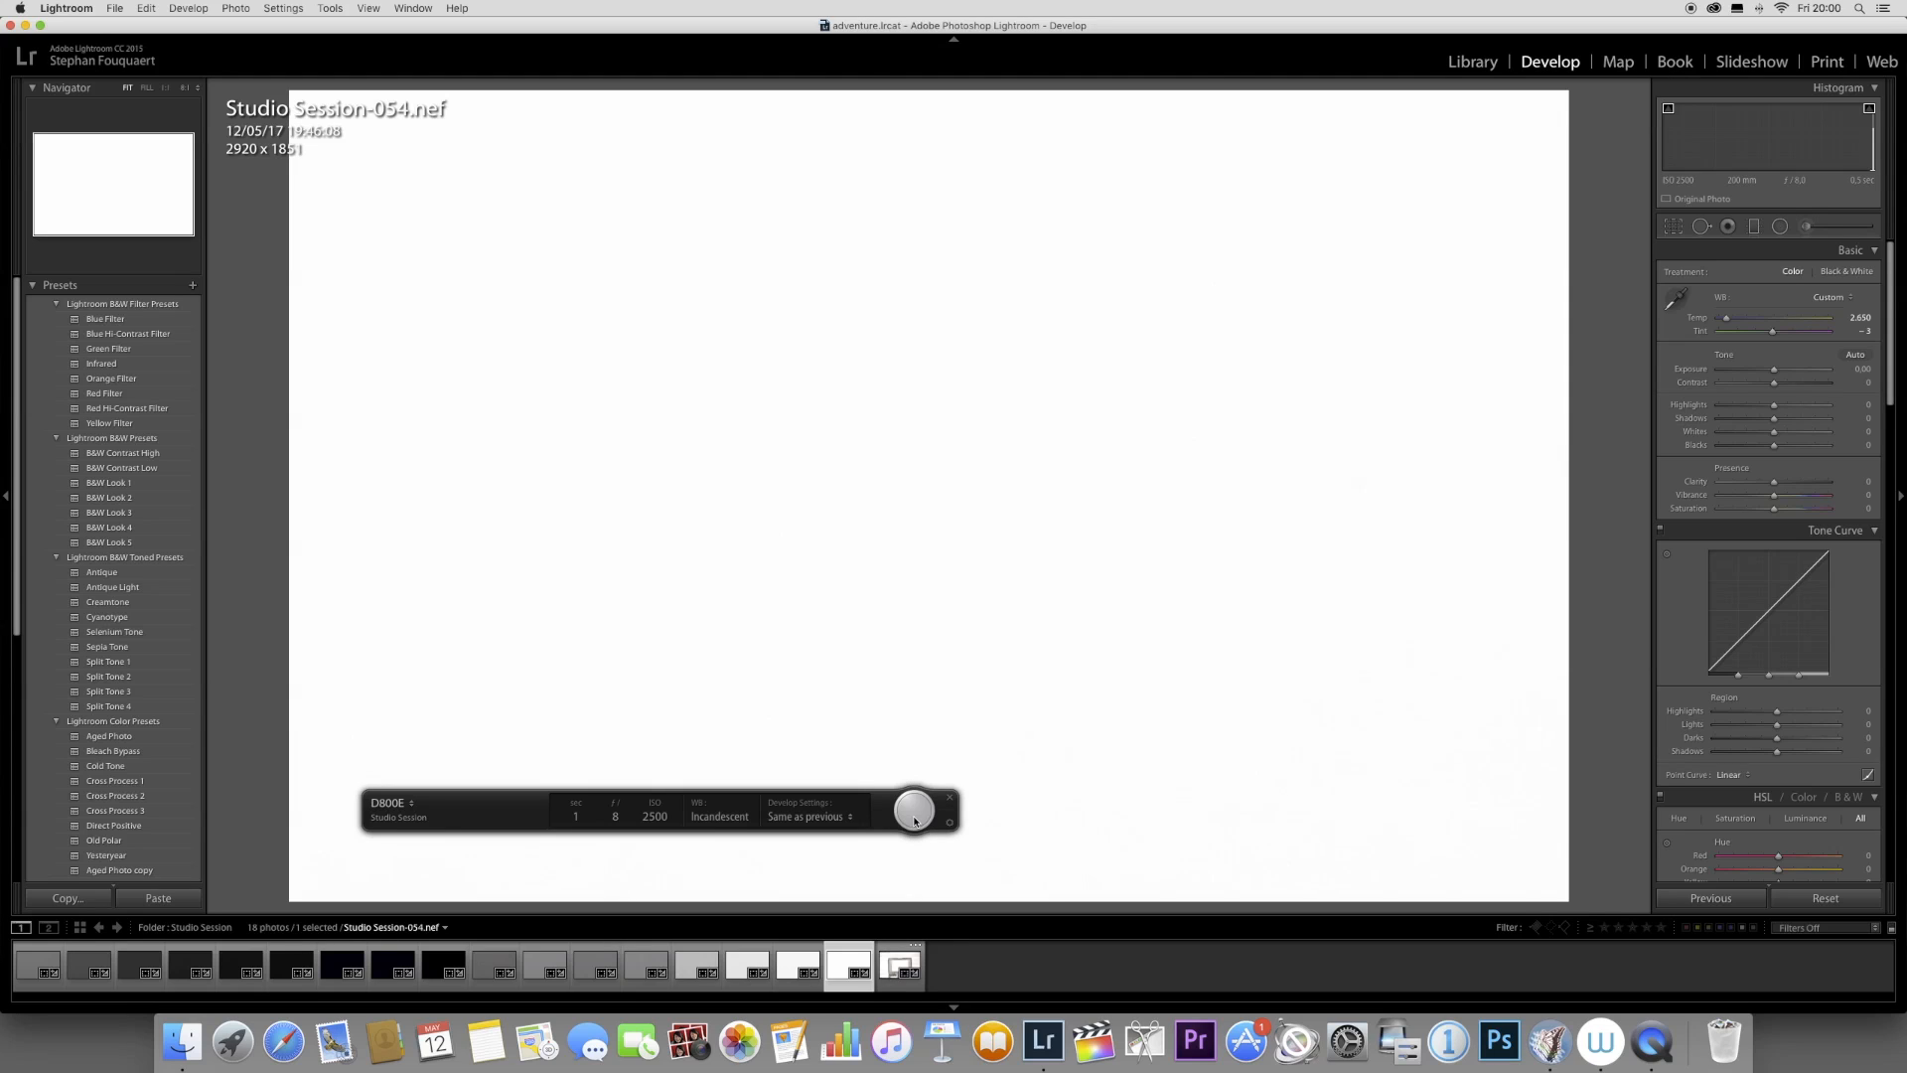
left_click(914, 811)
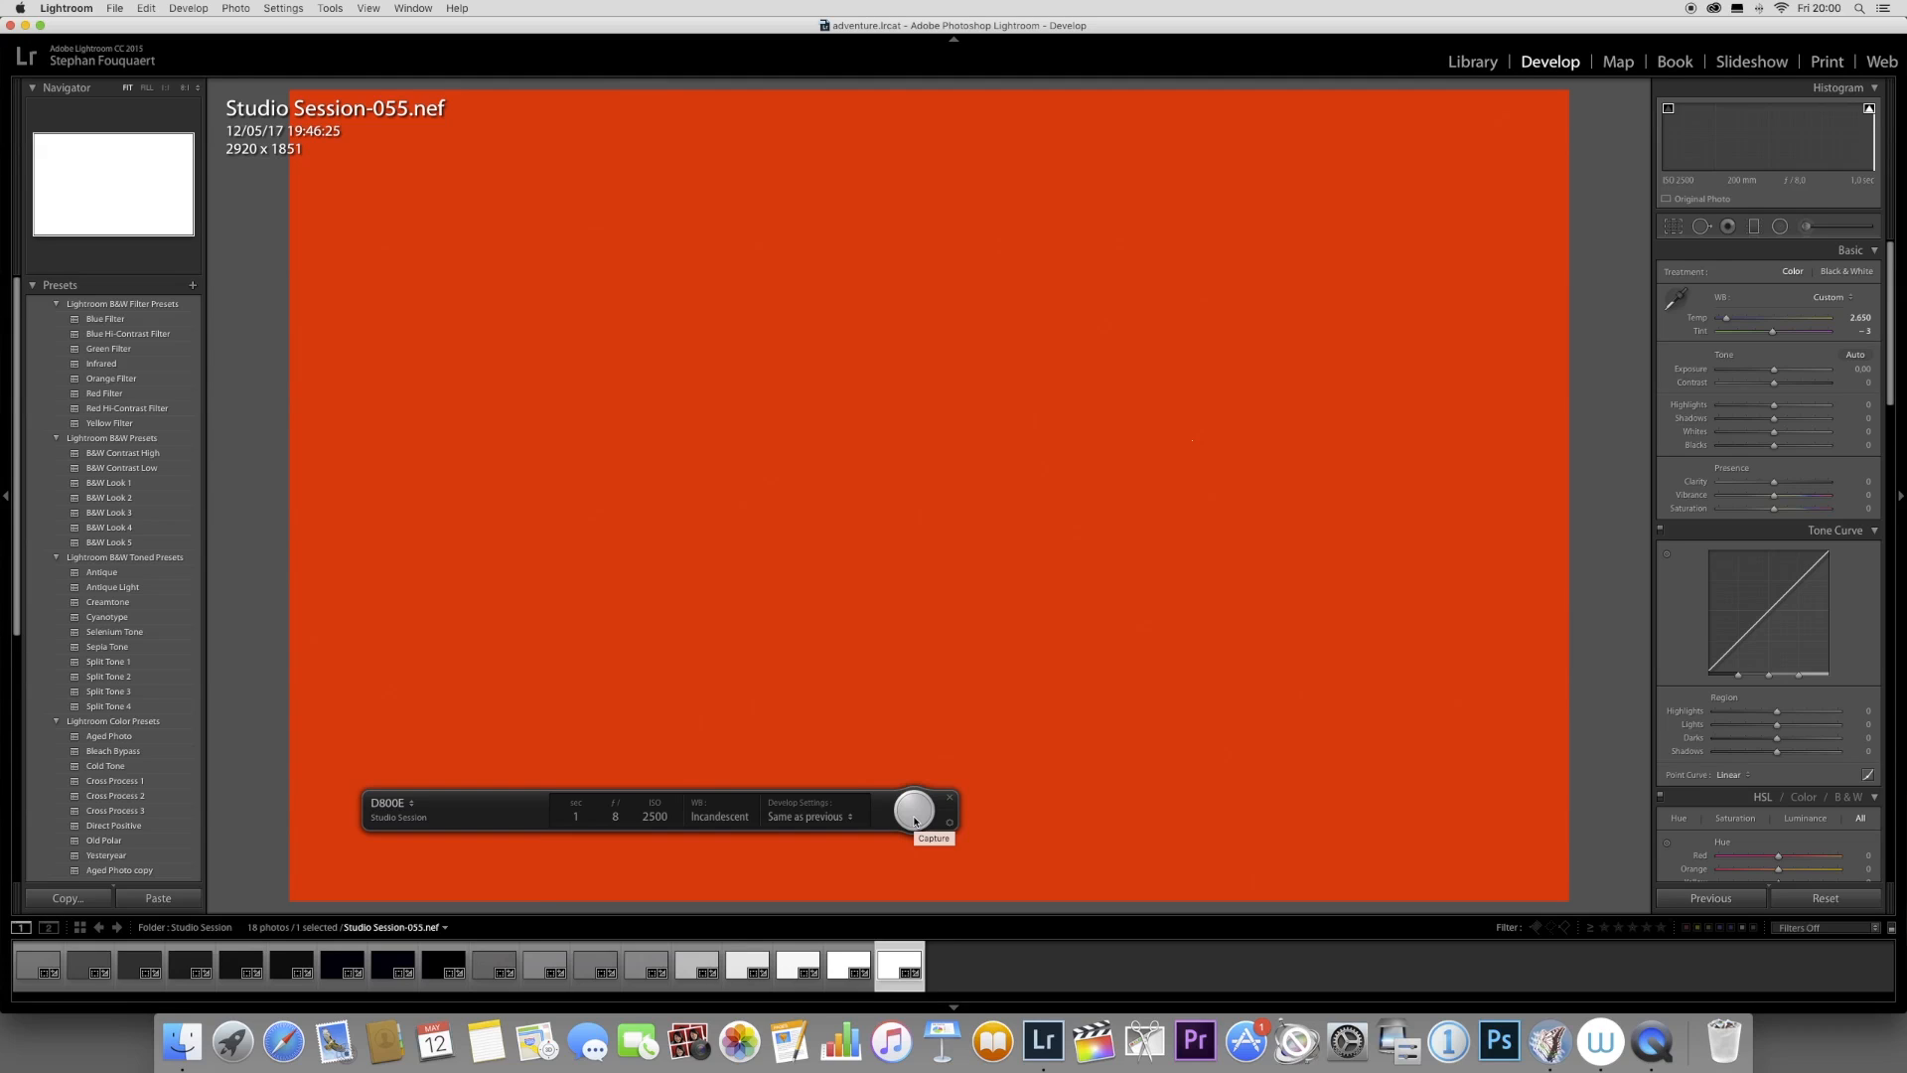
mouse_move(839, 936)
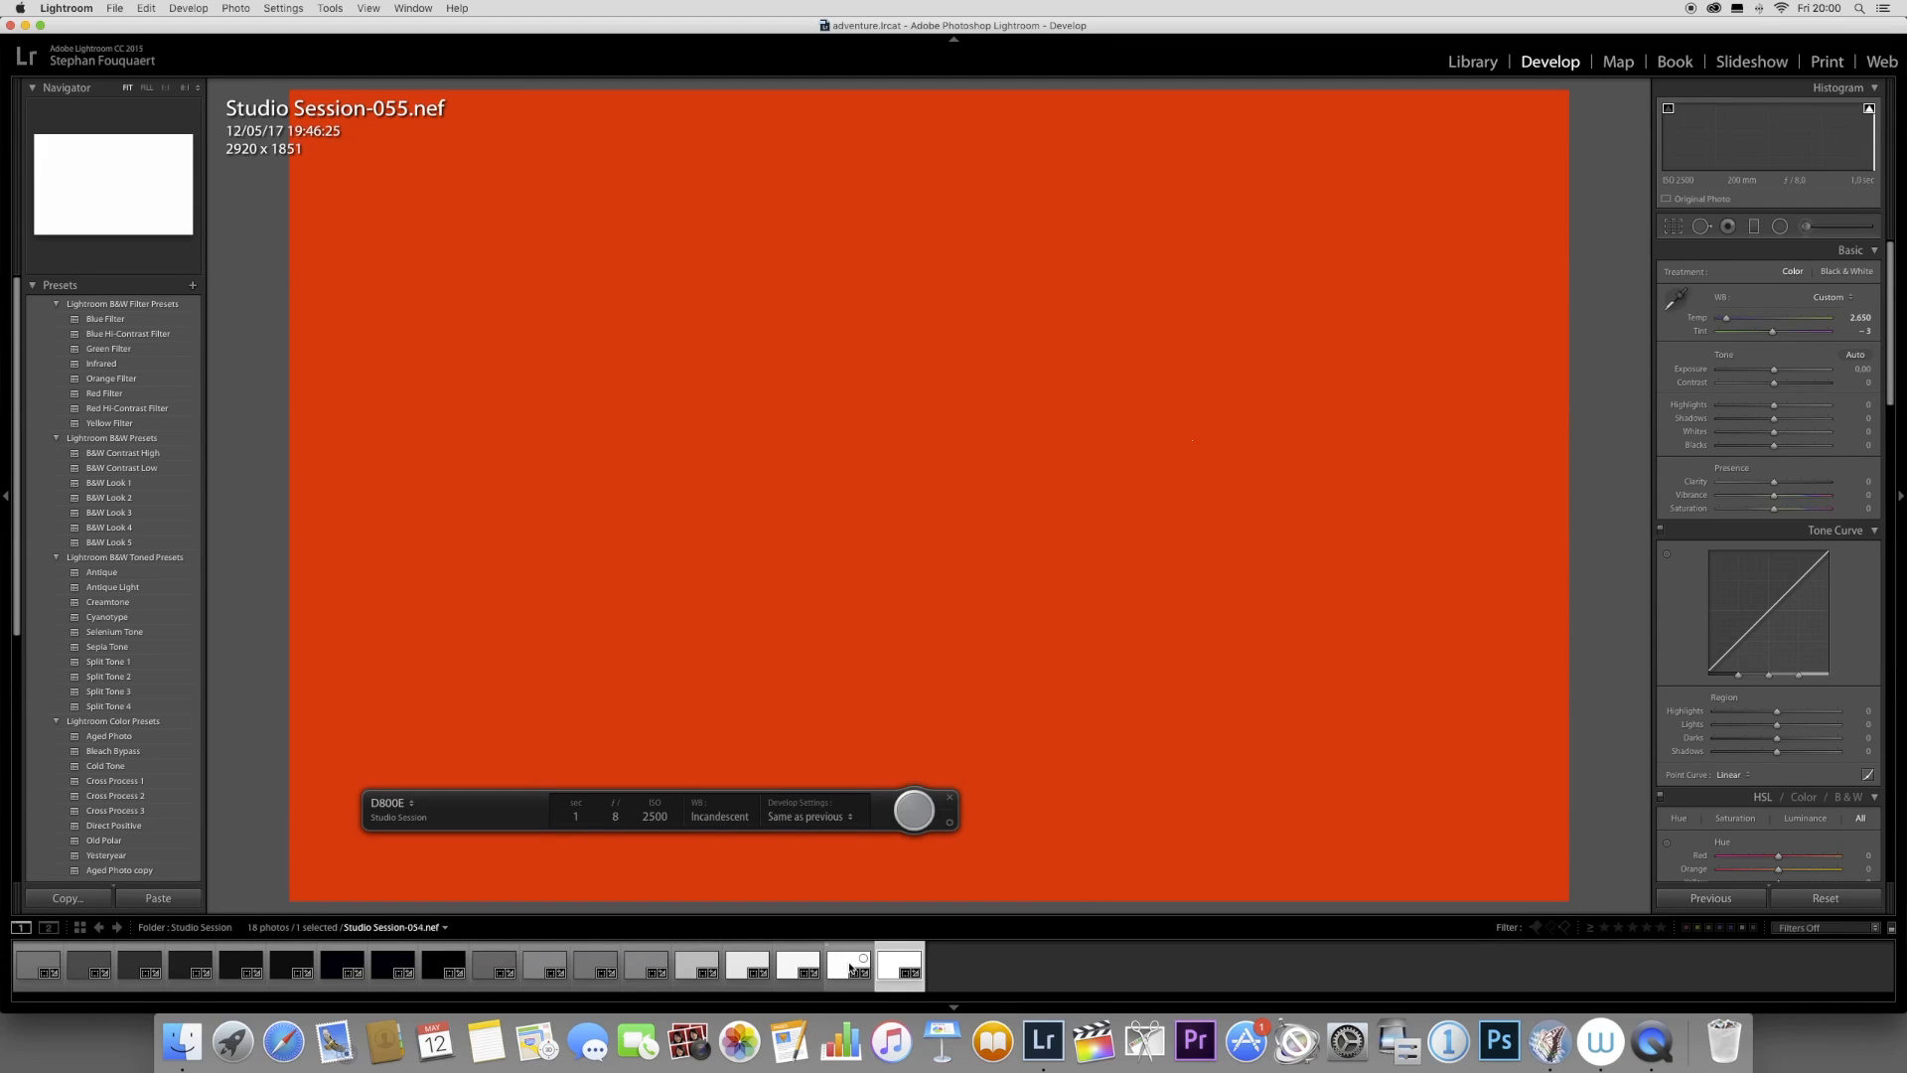
mouse_move(857, 964)
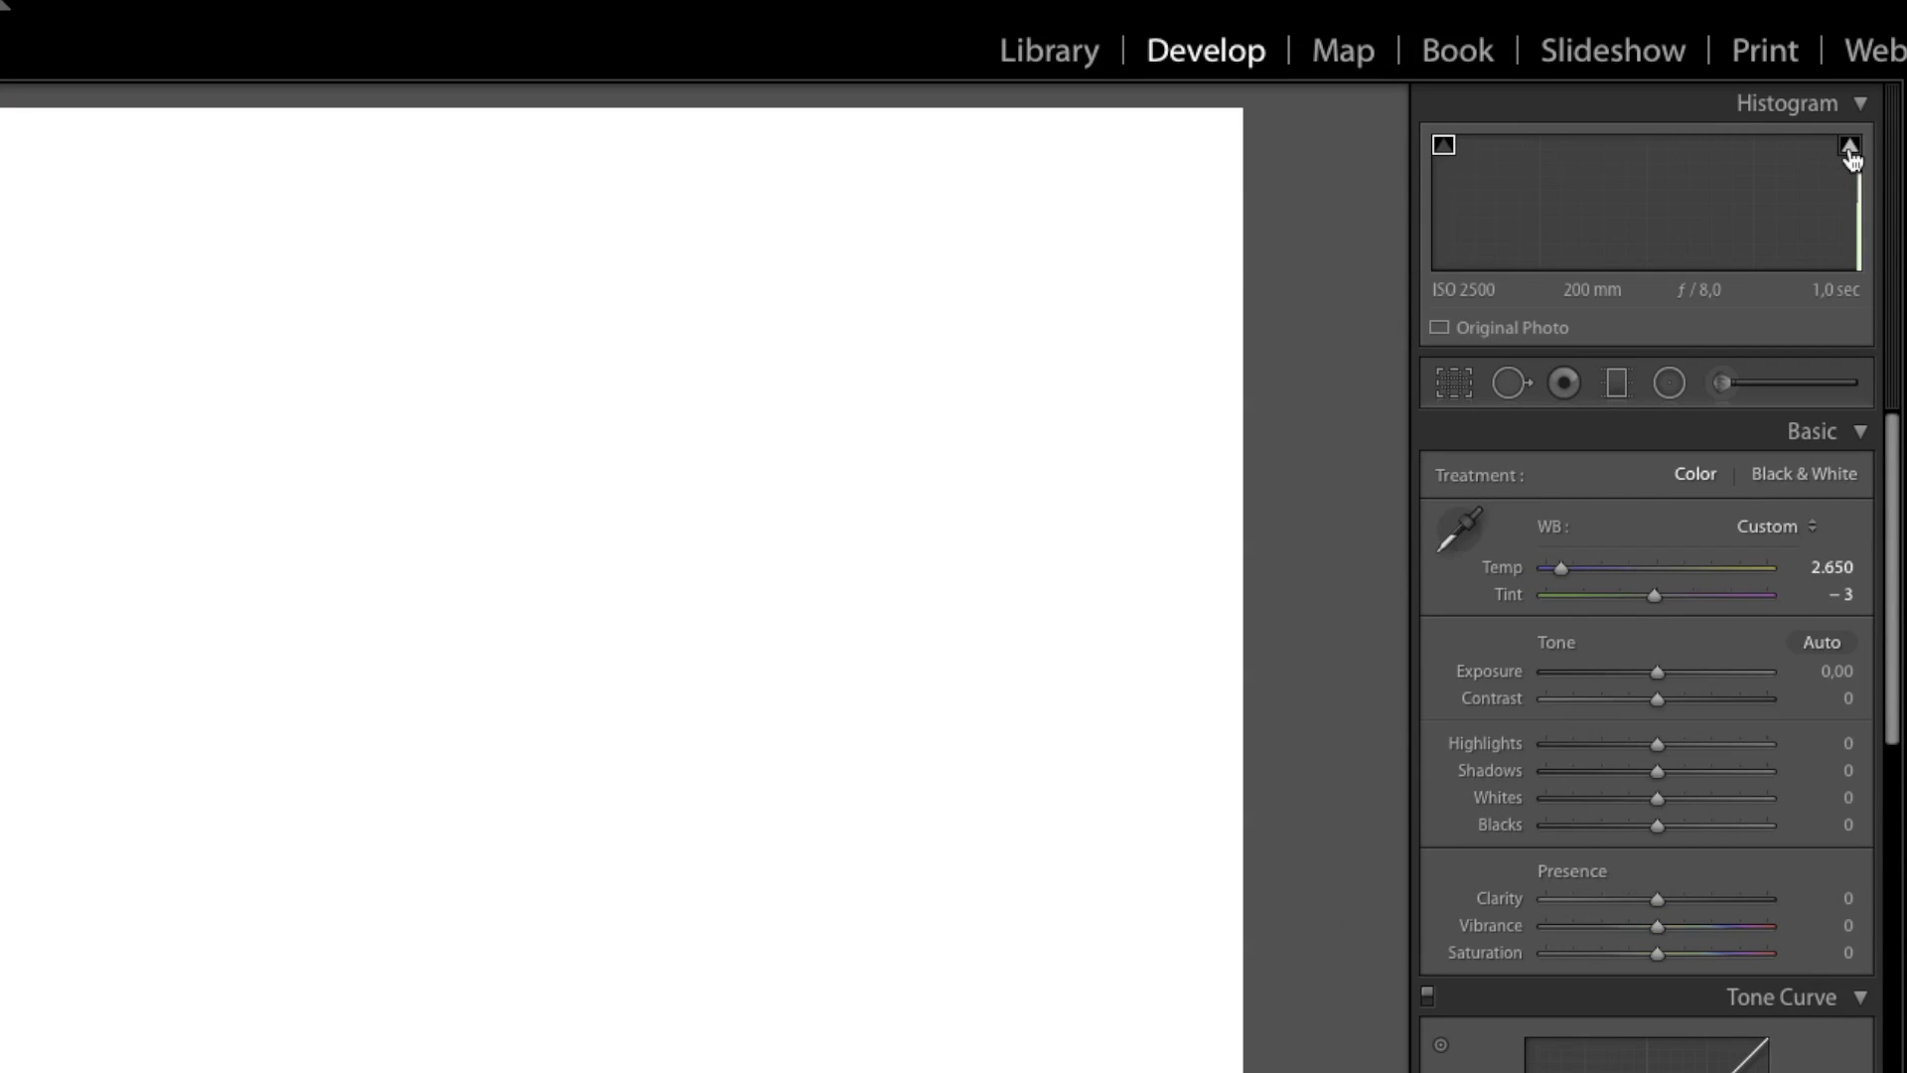
Turn on the highlight clipping warning so blown highlights appear red
left_click(1850, 146)
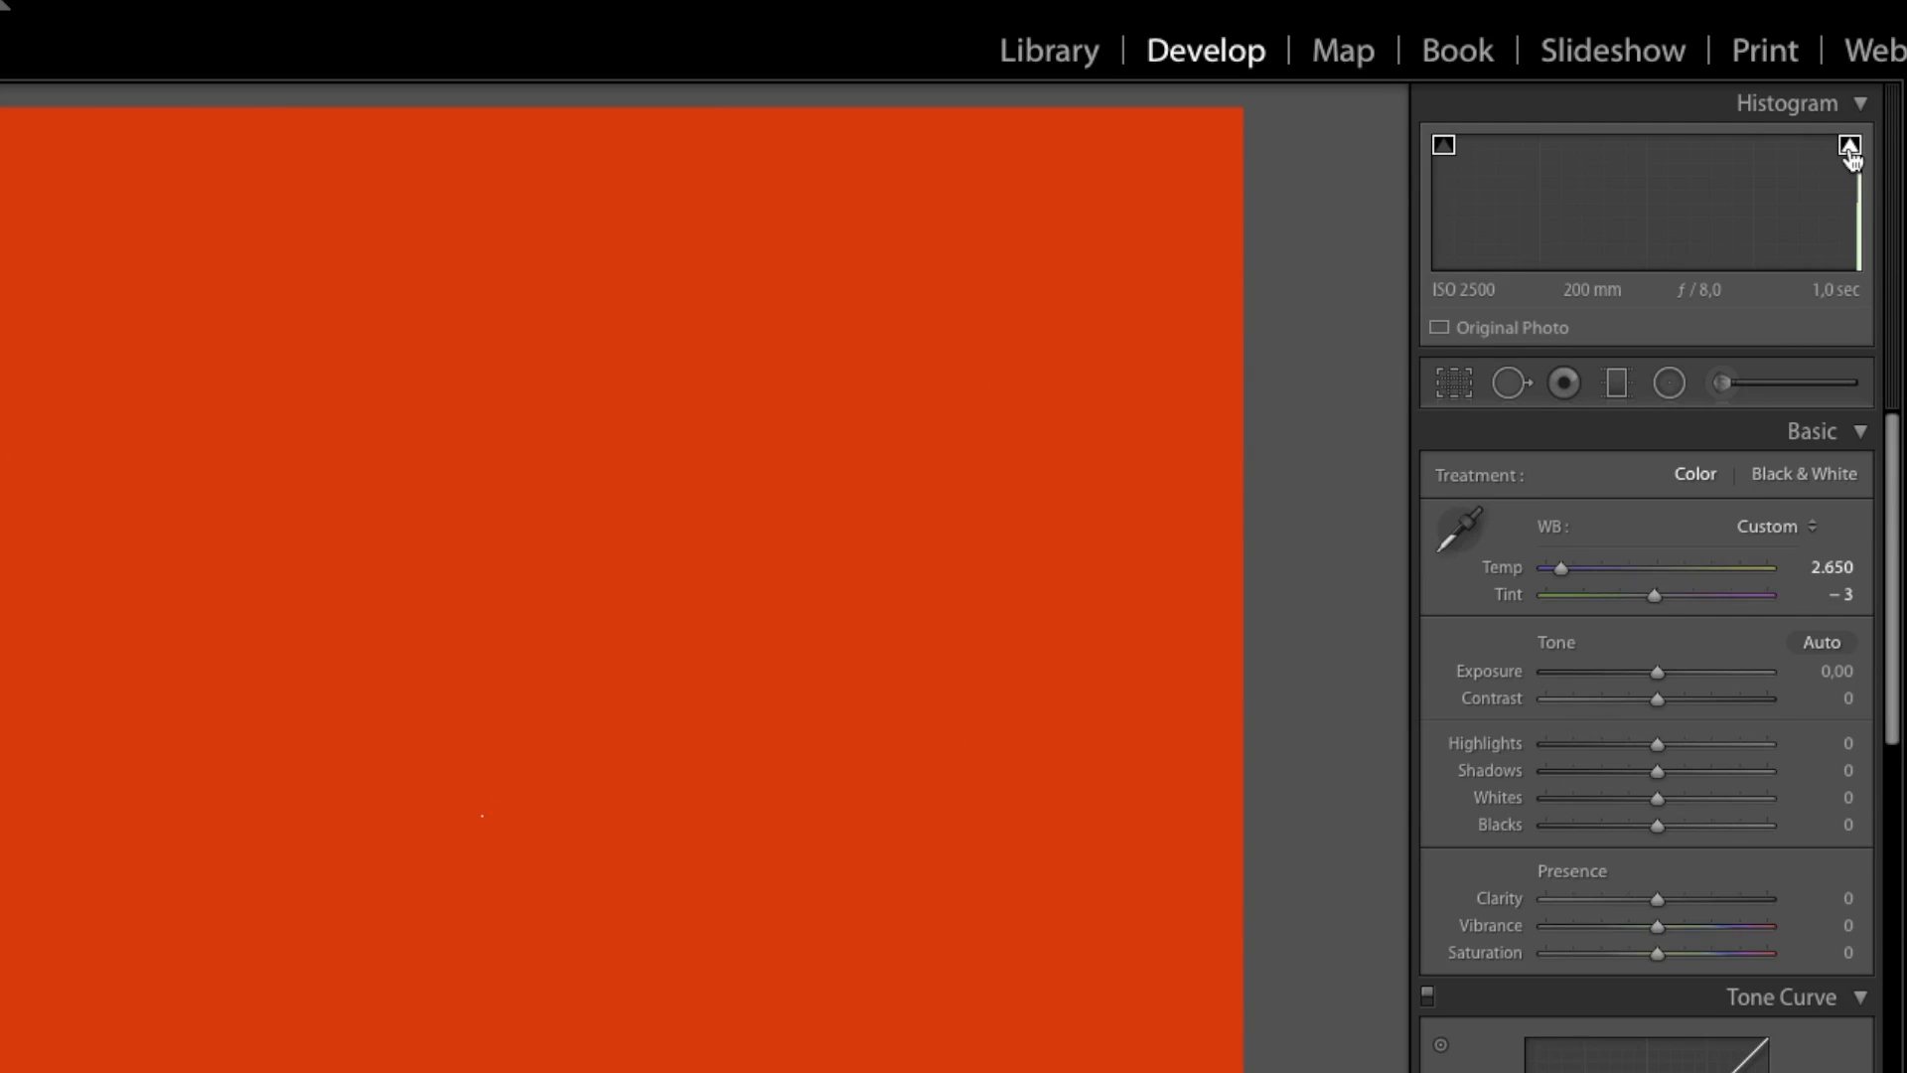